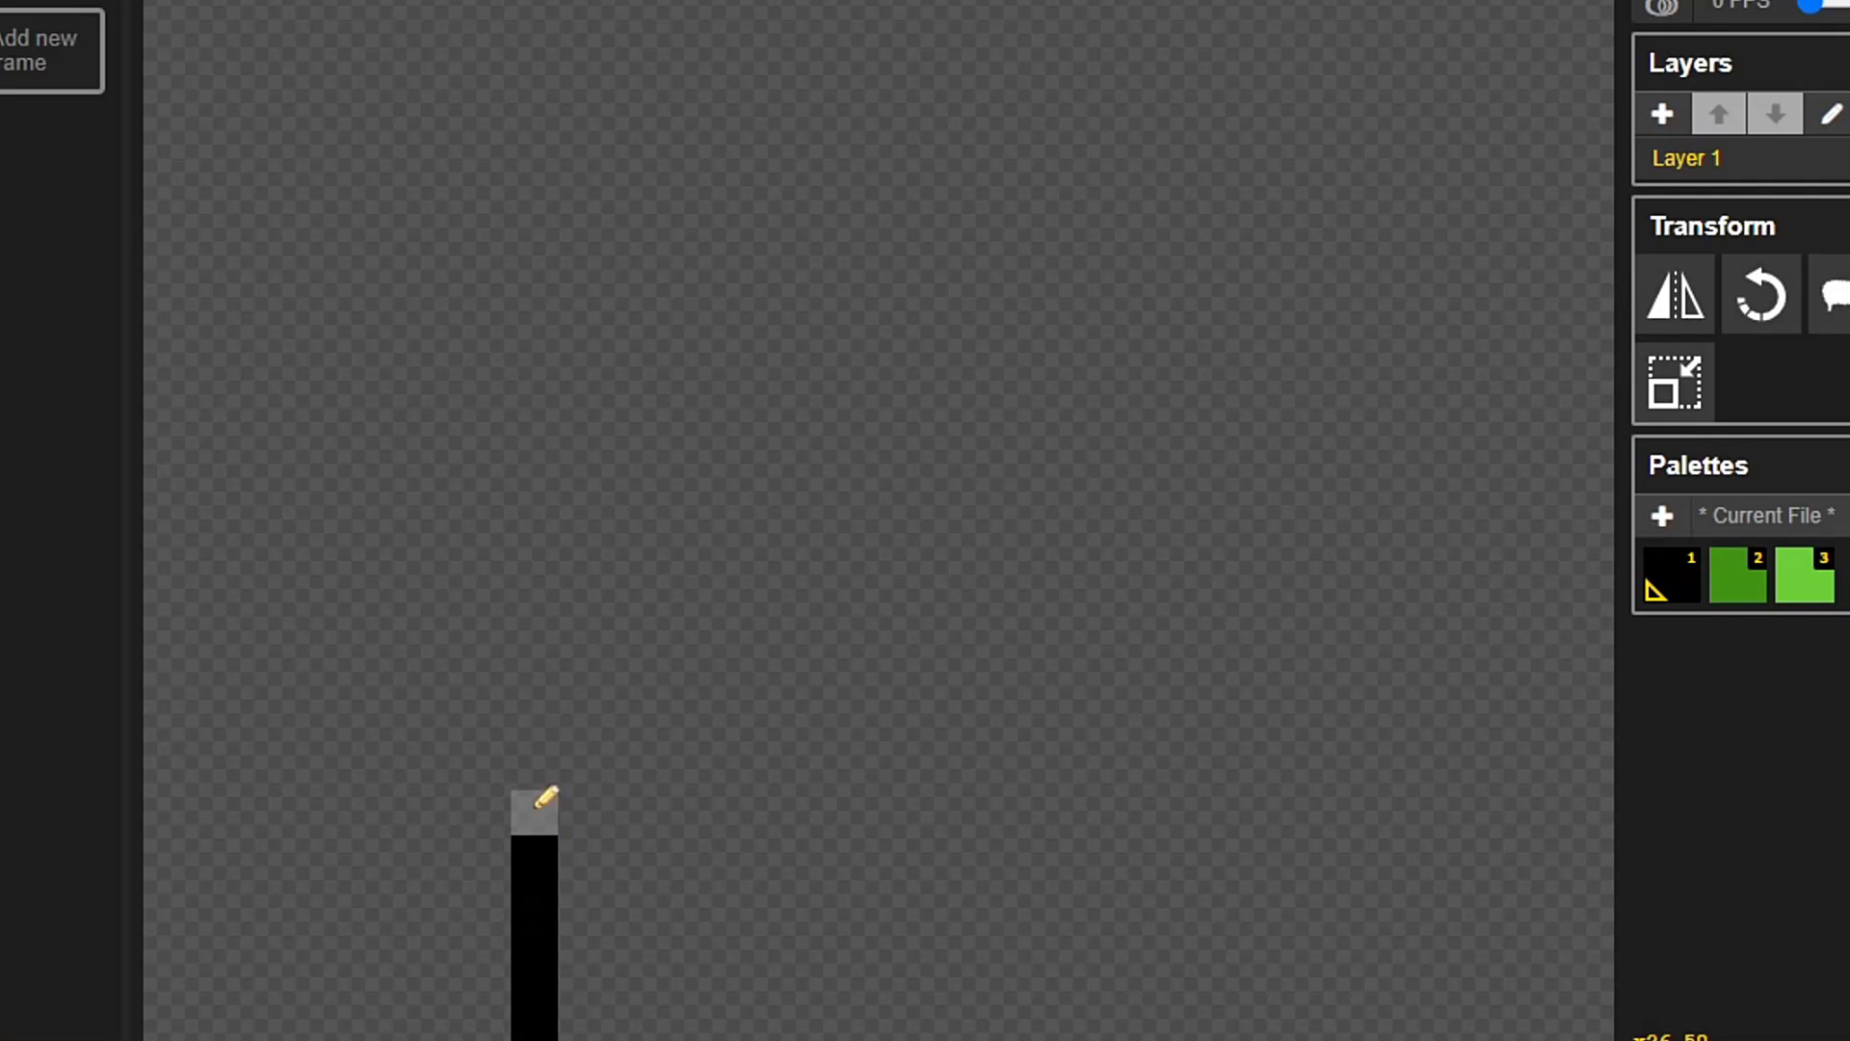
Step: Draw the pipe's wide top rim and narrower body outline in black
{"action": "left_click_drag", "start_coordinate": [534, 814], "coordinate": [1110, 67]}
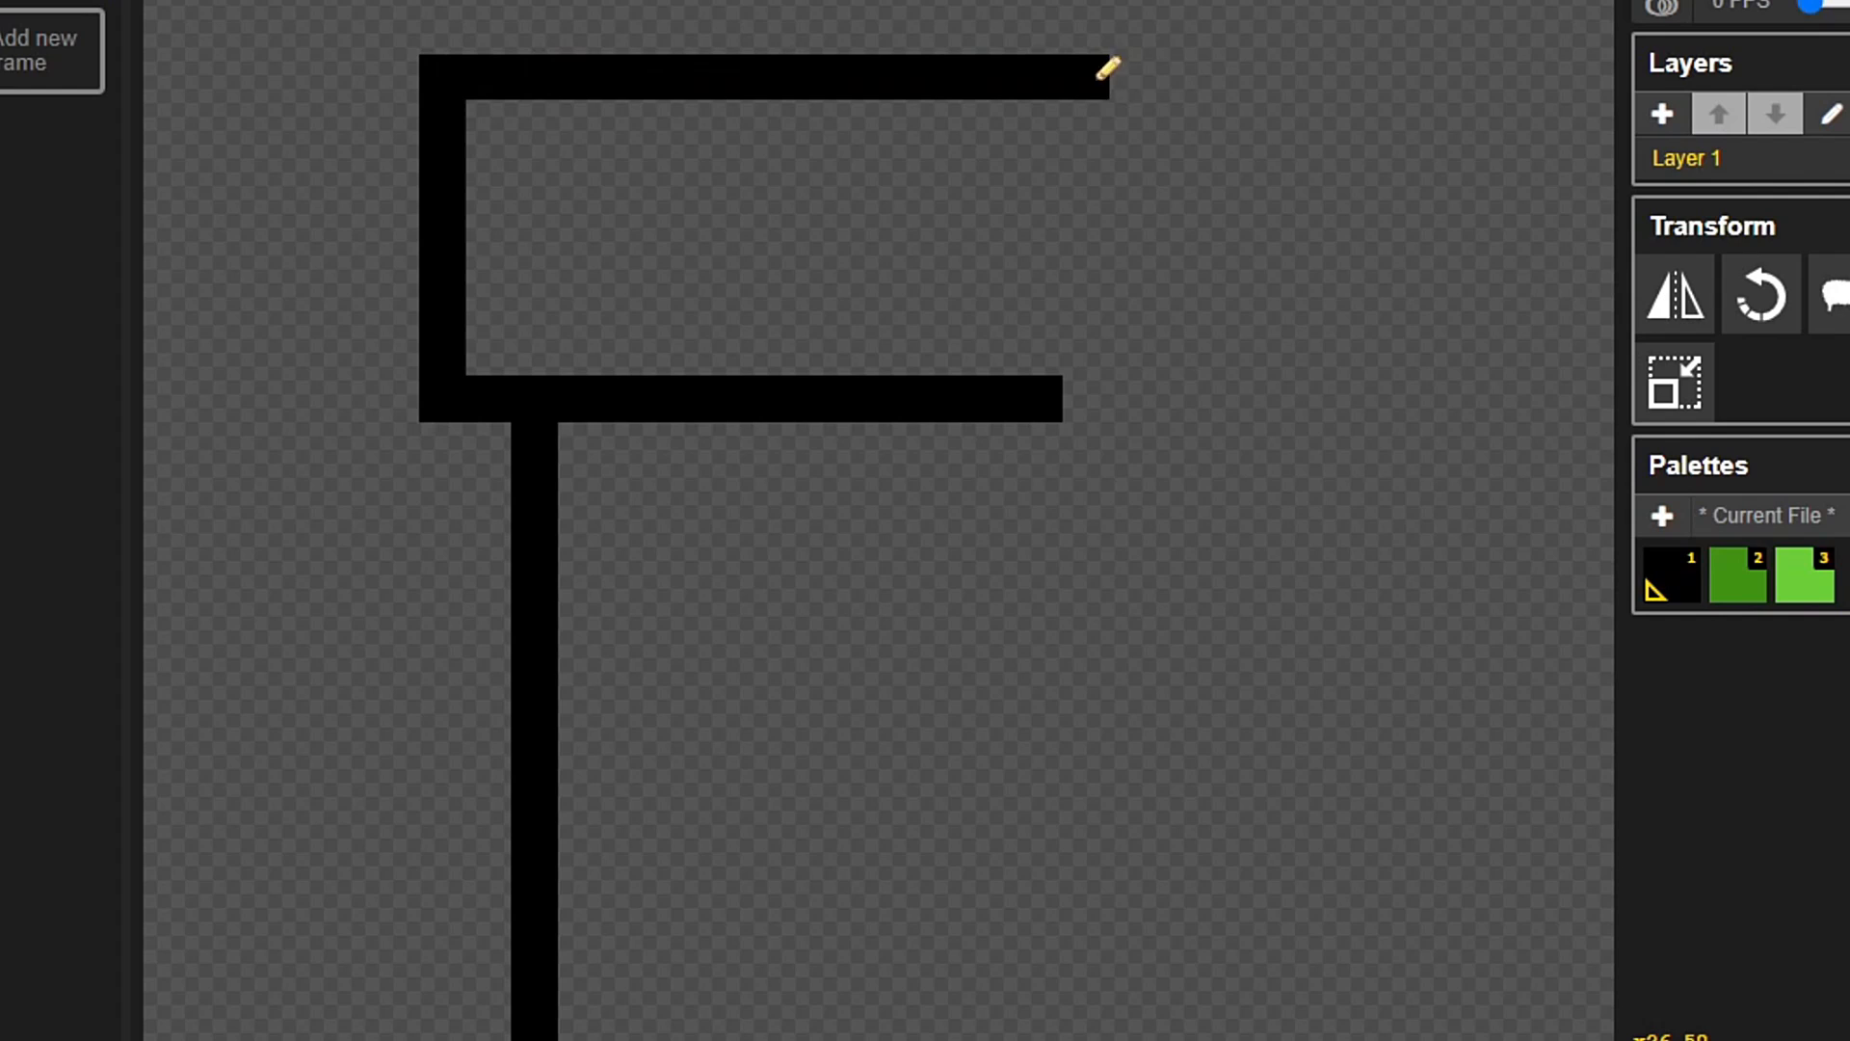
{"action": "left_click_drag", "start_coordinate": [1102, 69], "coordinate": [702, 428]}
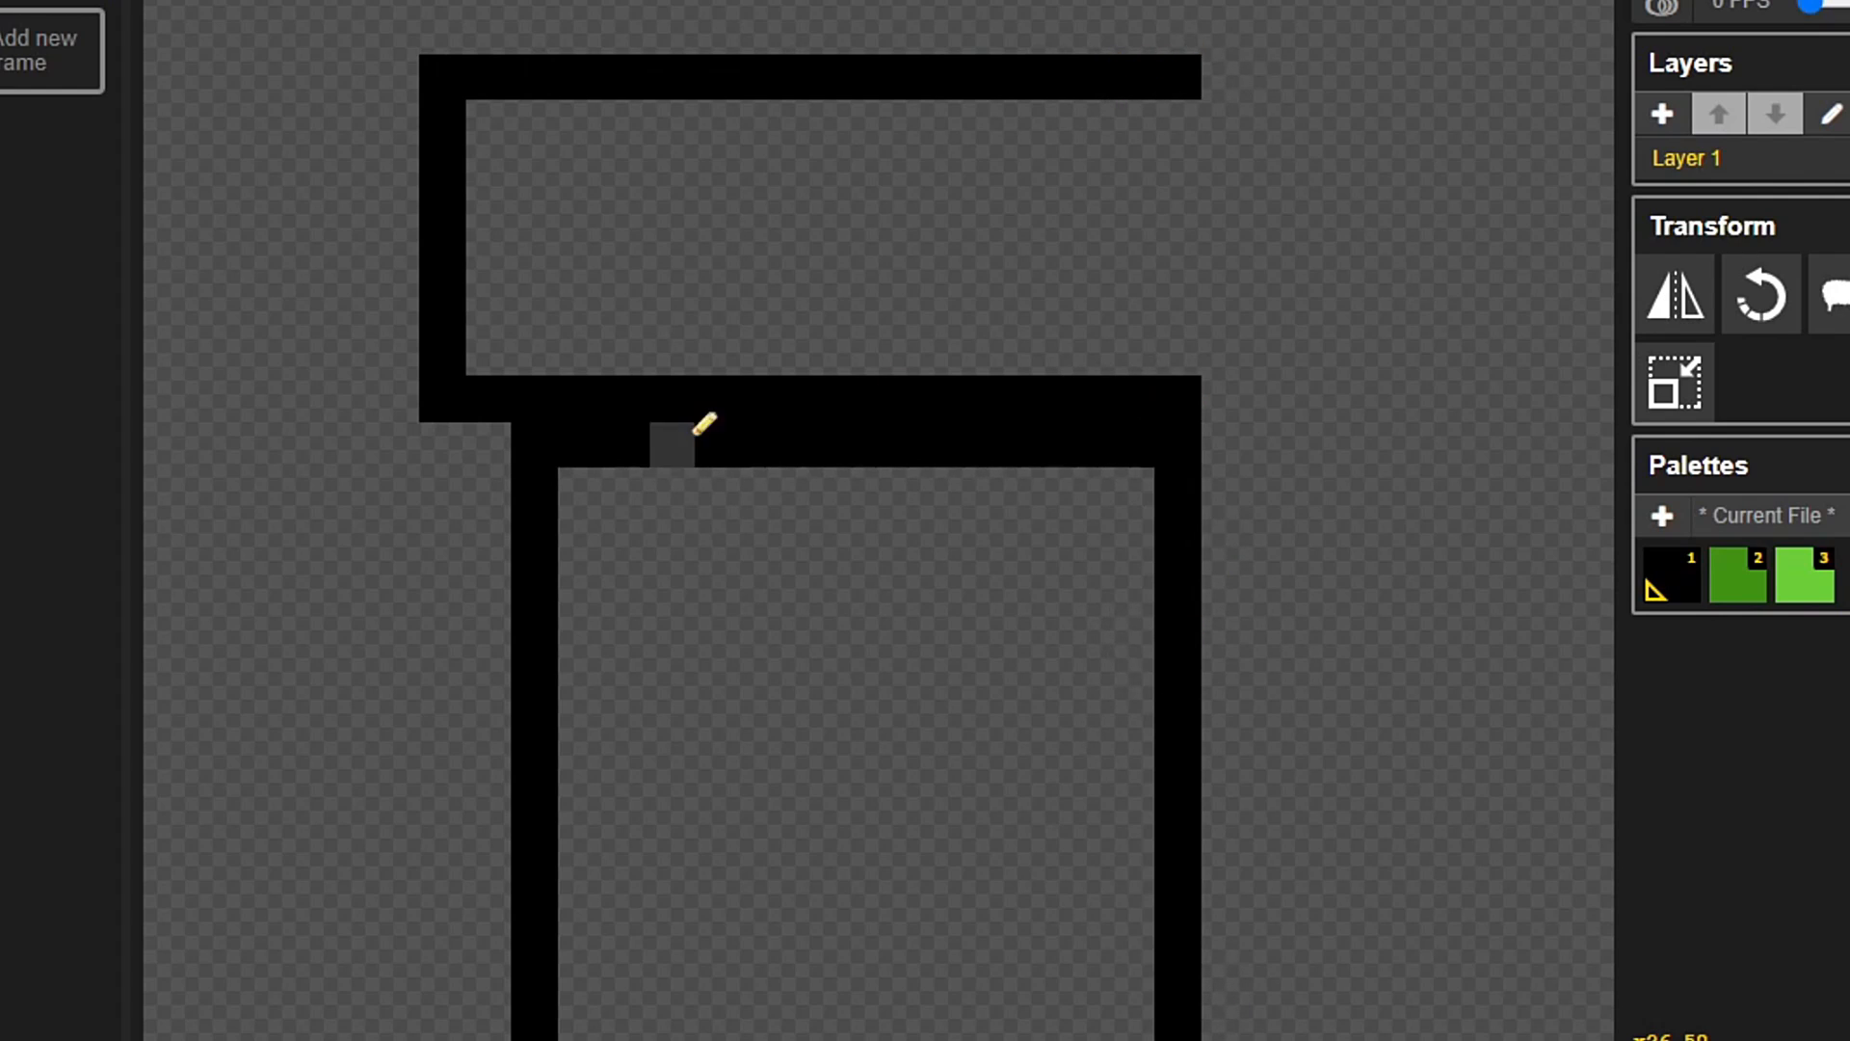
{"action": "left_click", "coordinate": [787, 182]}
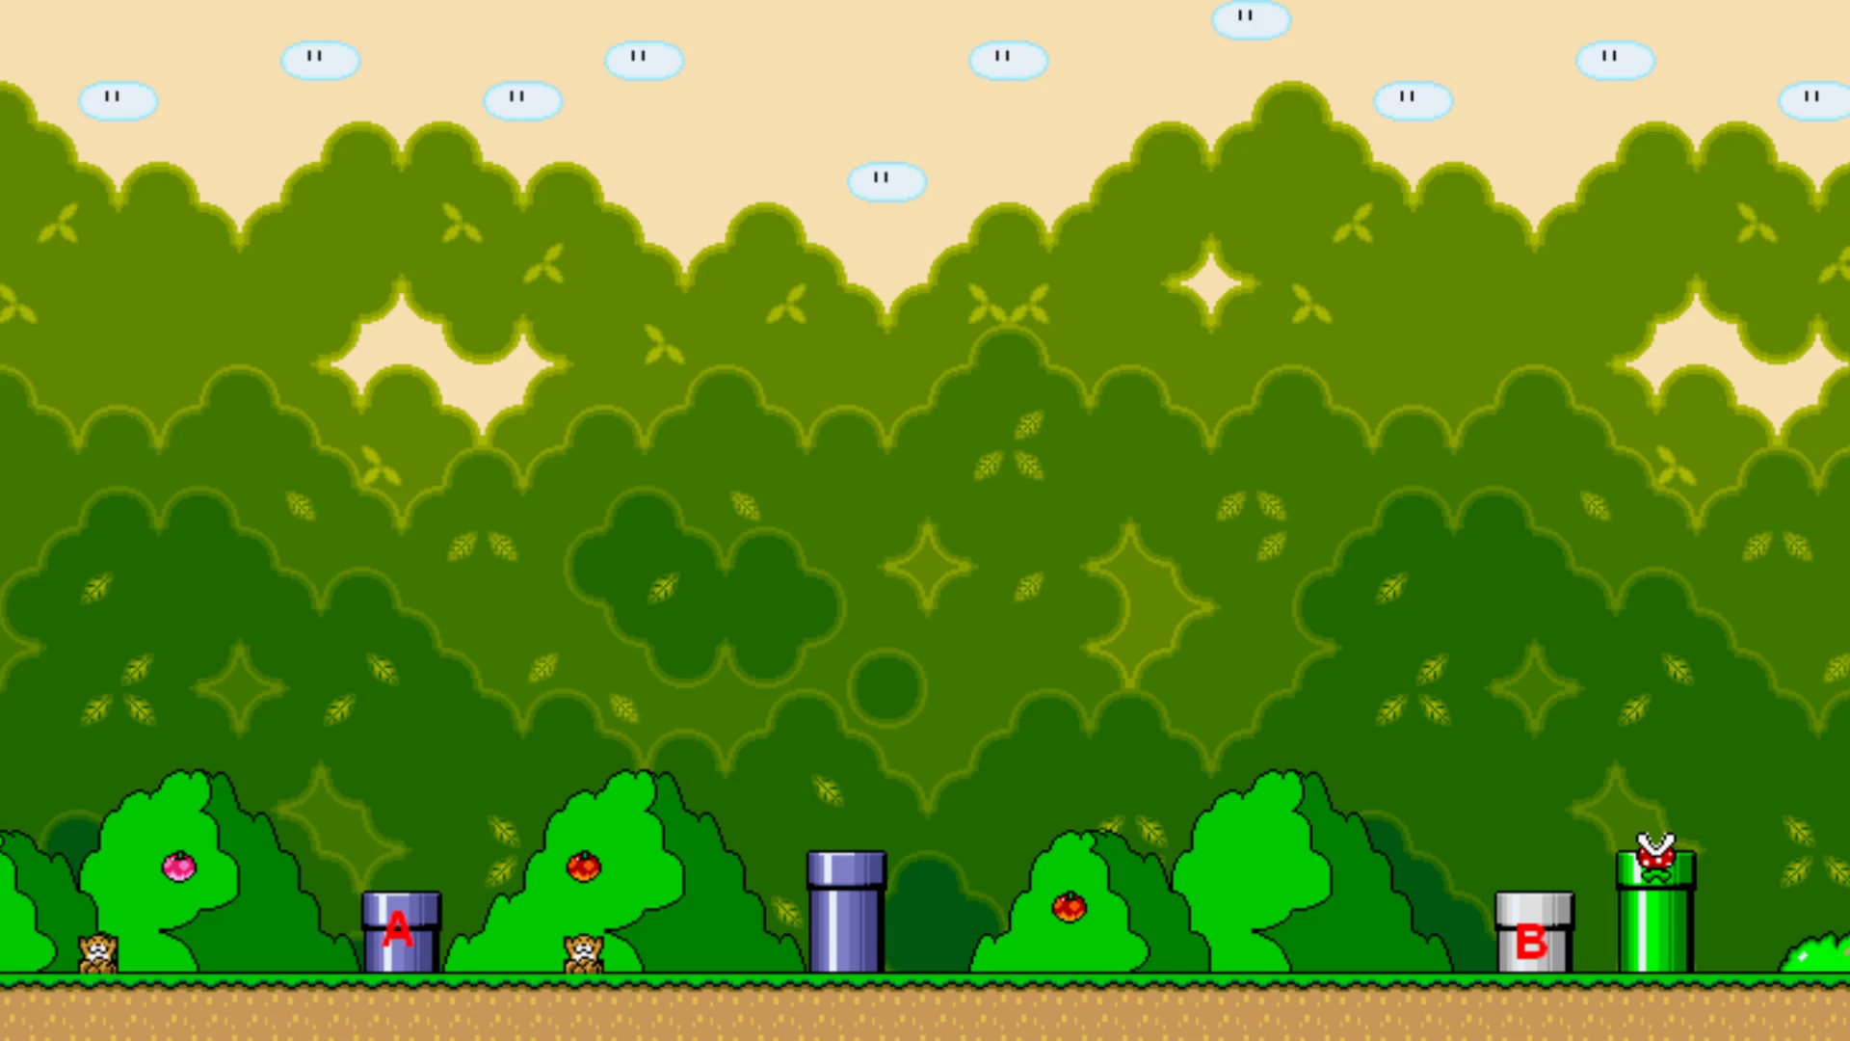
Step: Scroll the running forest level to reveal warp pipes A and B
{"action": "scroll", "scroll_direction": "right", "scroll_amount": 3}
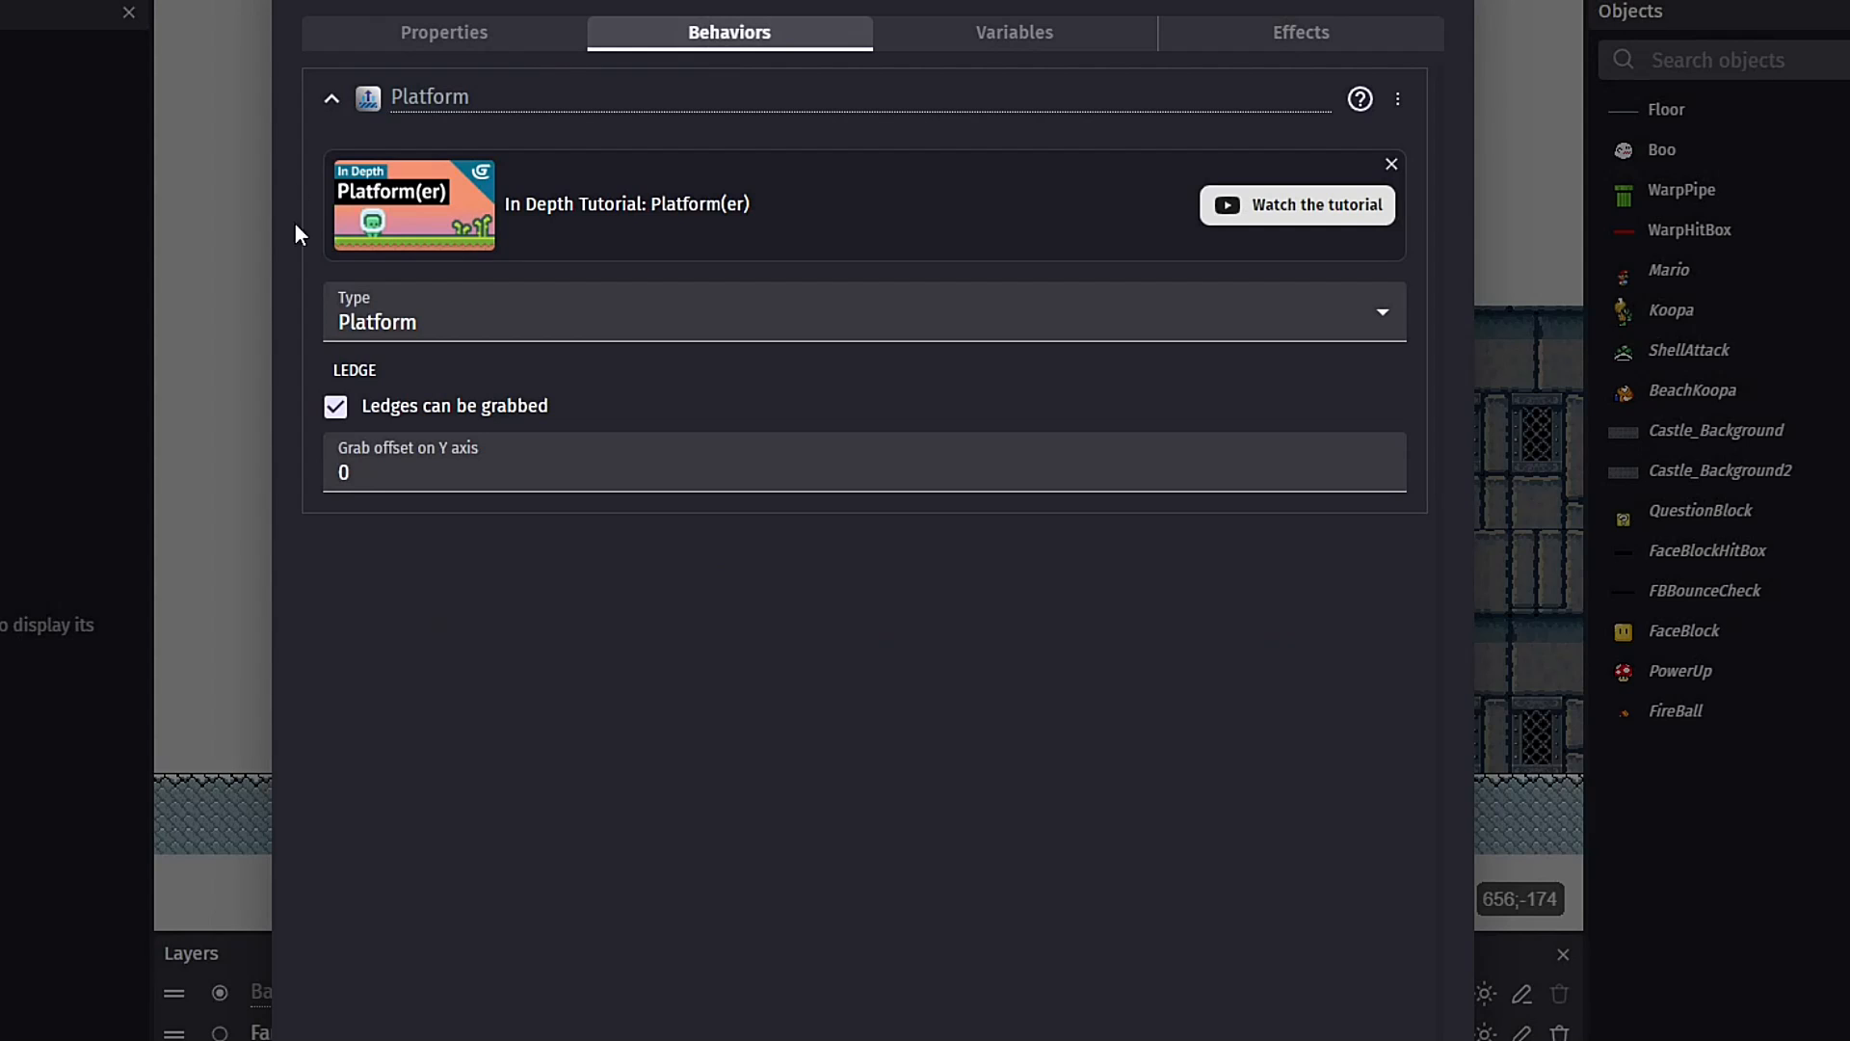
Step: View the WarpPipe animations under Properties, then close the object editor
{"action": "left_click", "coordinate": [444, 33]}
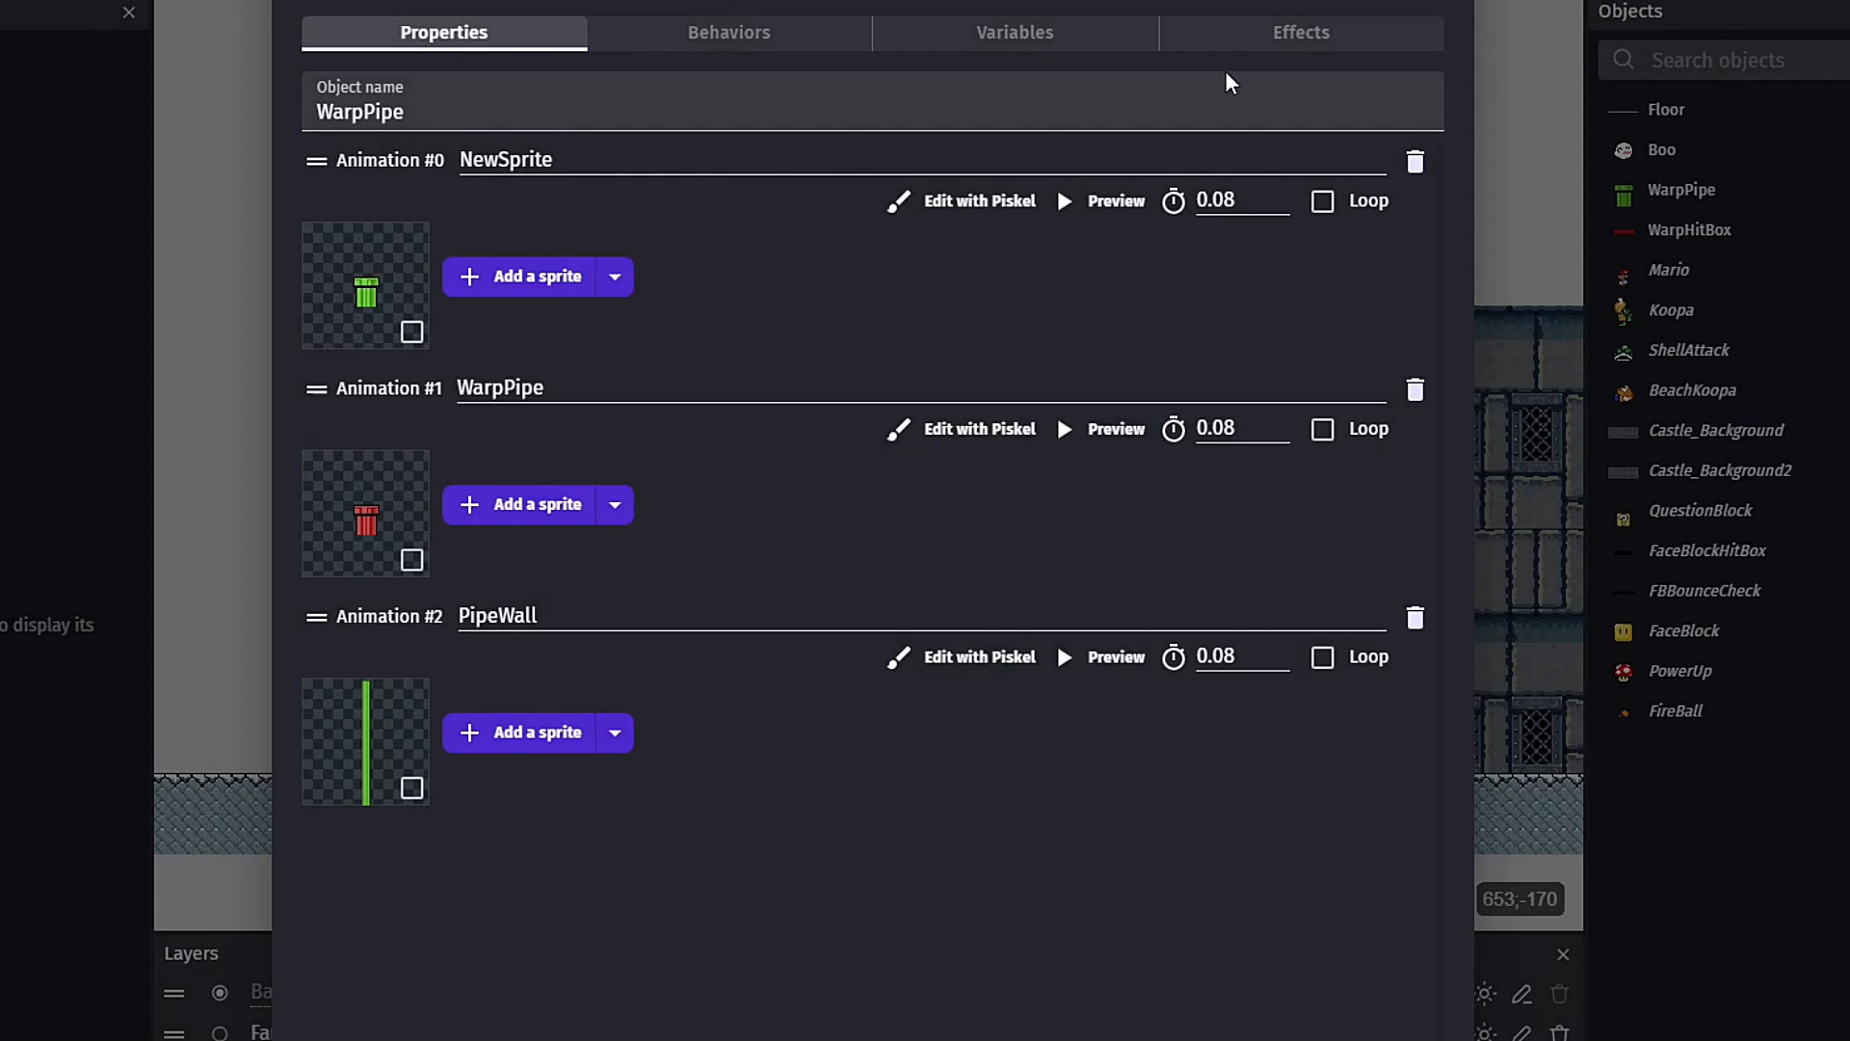
{"action": "left_click", "coordinate": [979, 428]}
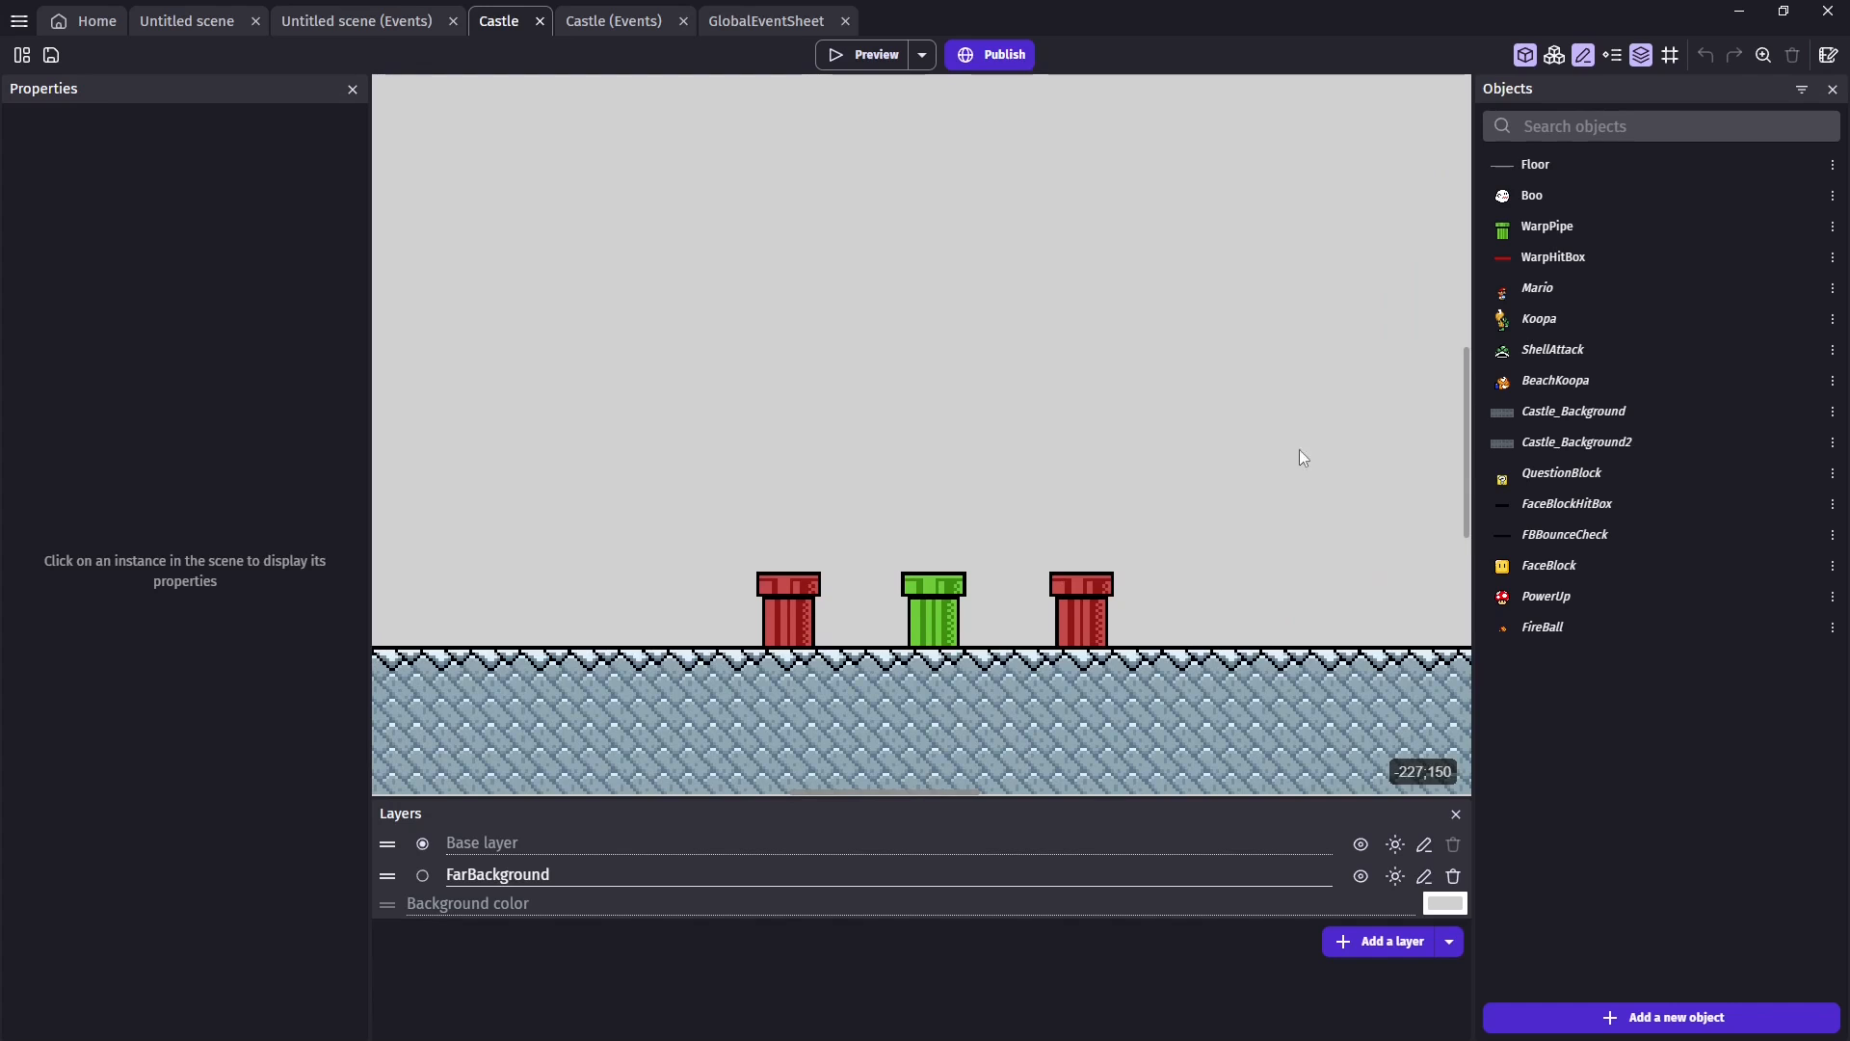
Step: Add canEnter (Boolean false), Destination and Arrival (number 0) variables to WarpPipe and apply
{"action": "left_click", "coordinate": [931, 602]}
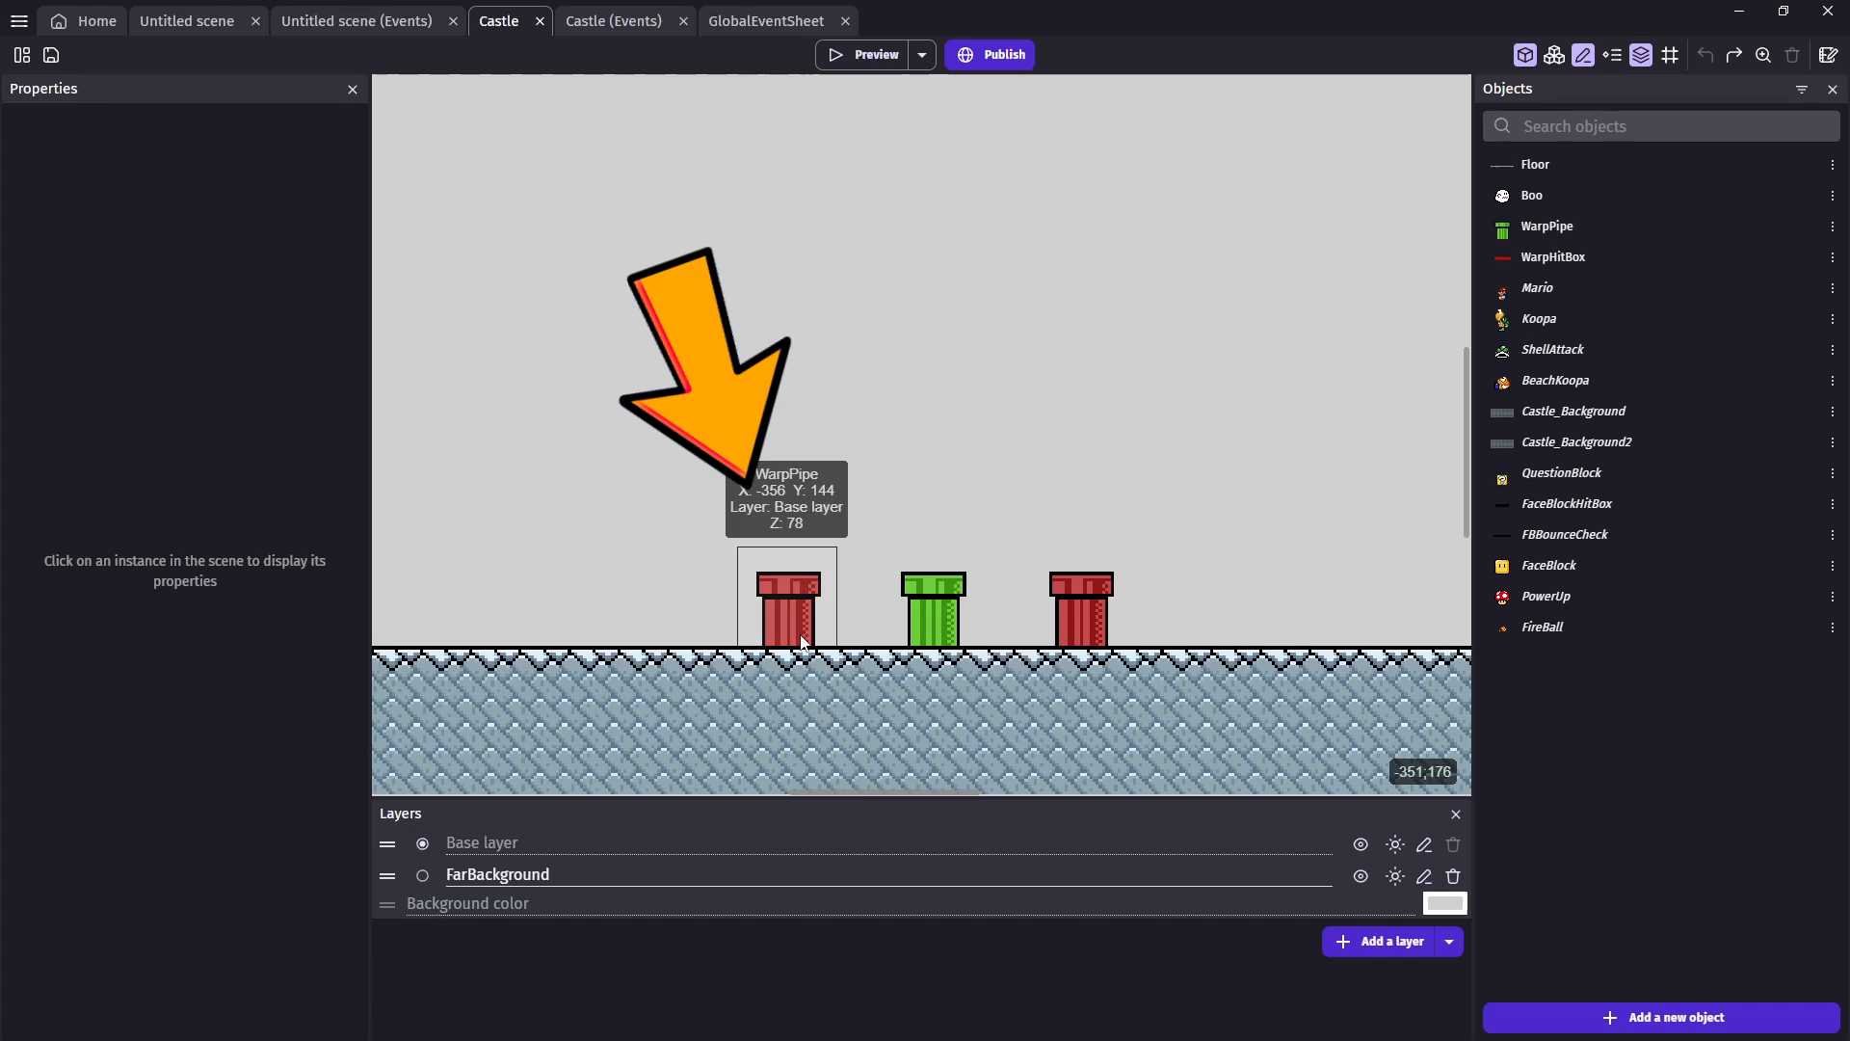
{"action": "left_click", "coordinate": [786, 590]}
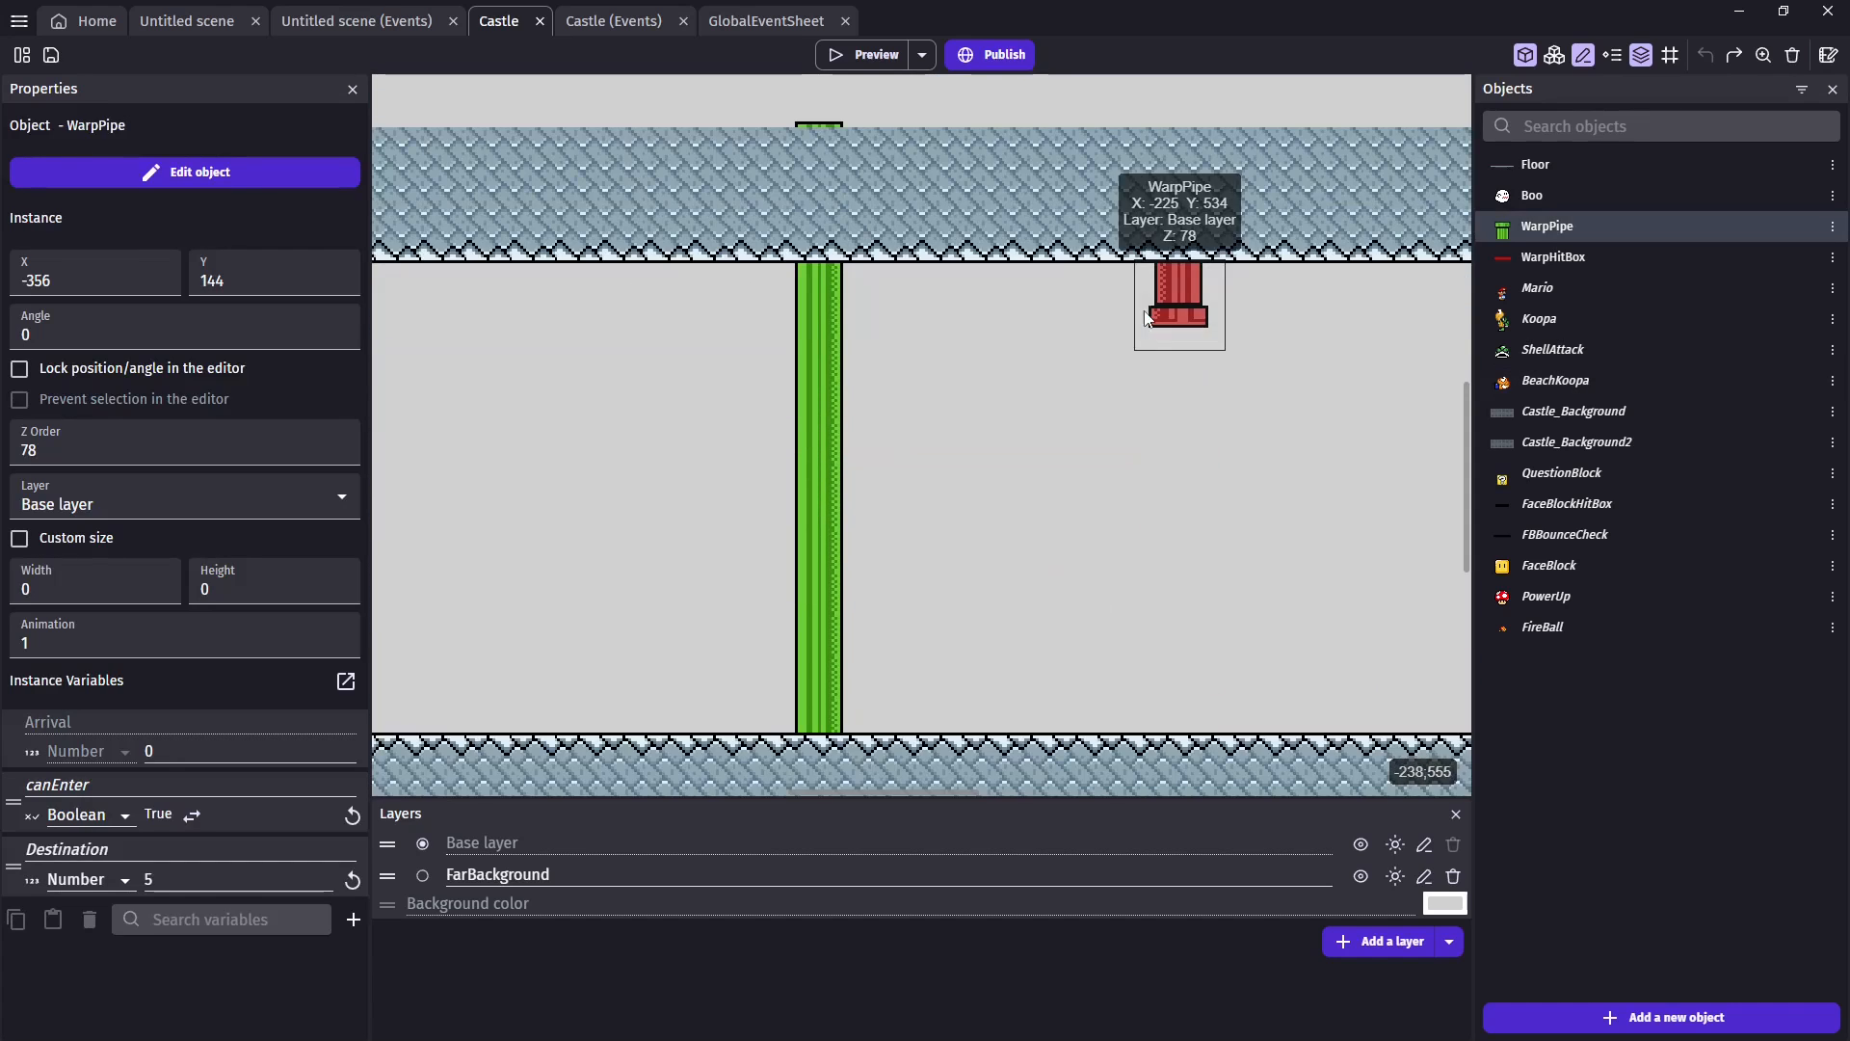
{"action": "left_click", "coordinate": [1176, 301]}
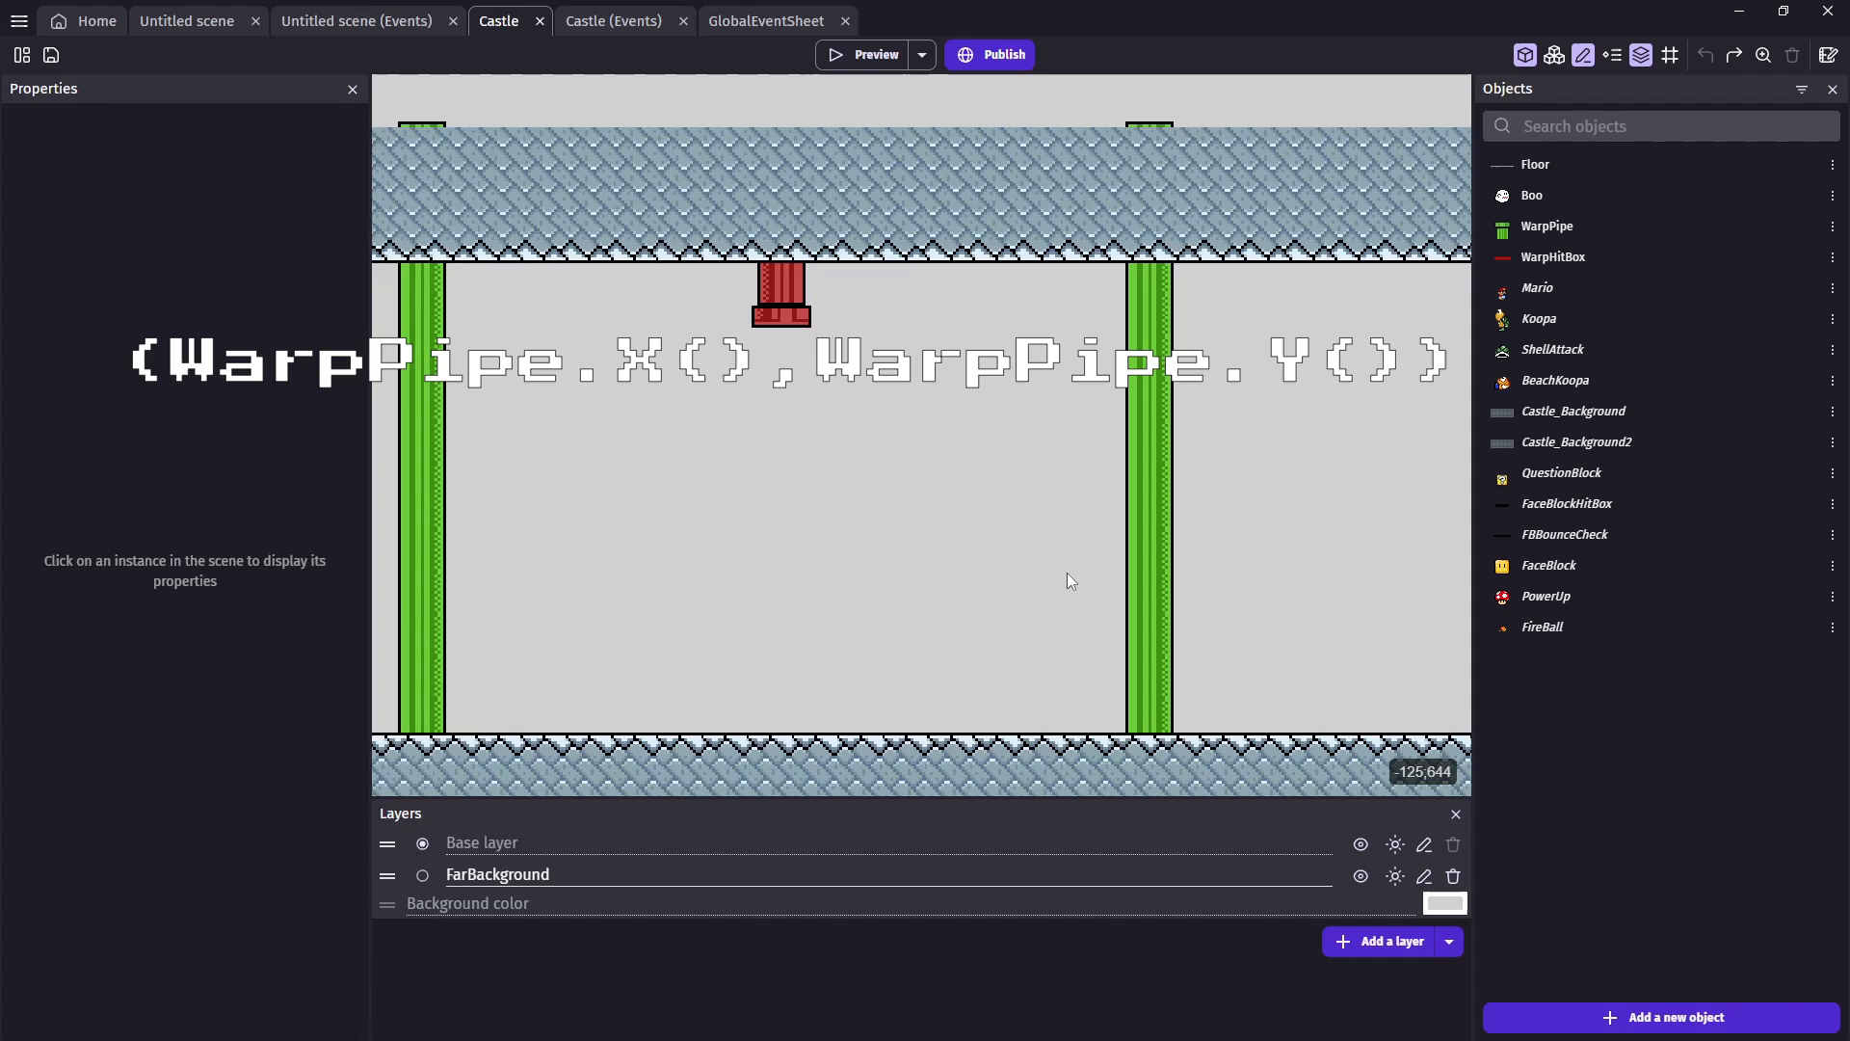
{"action": "left_click", "coordinate": [781, 289]}
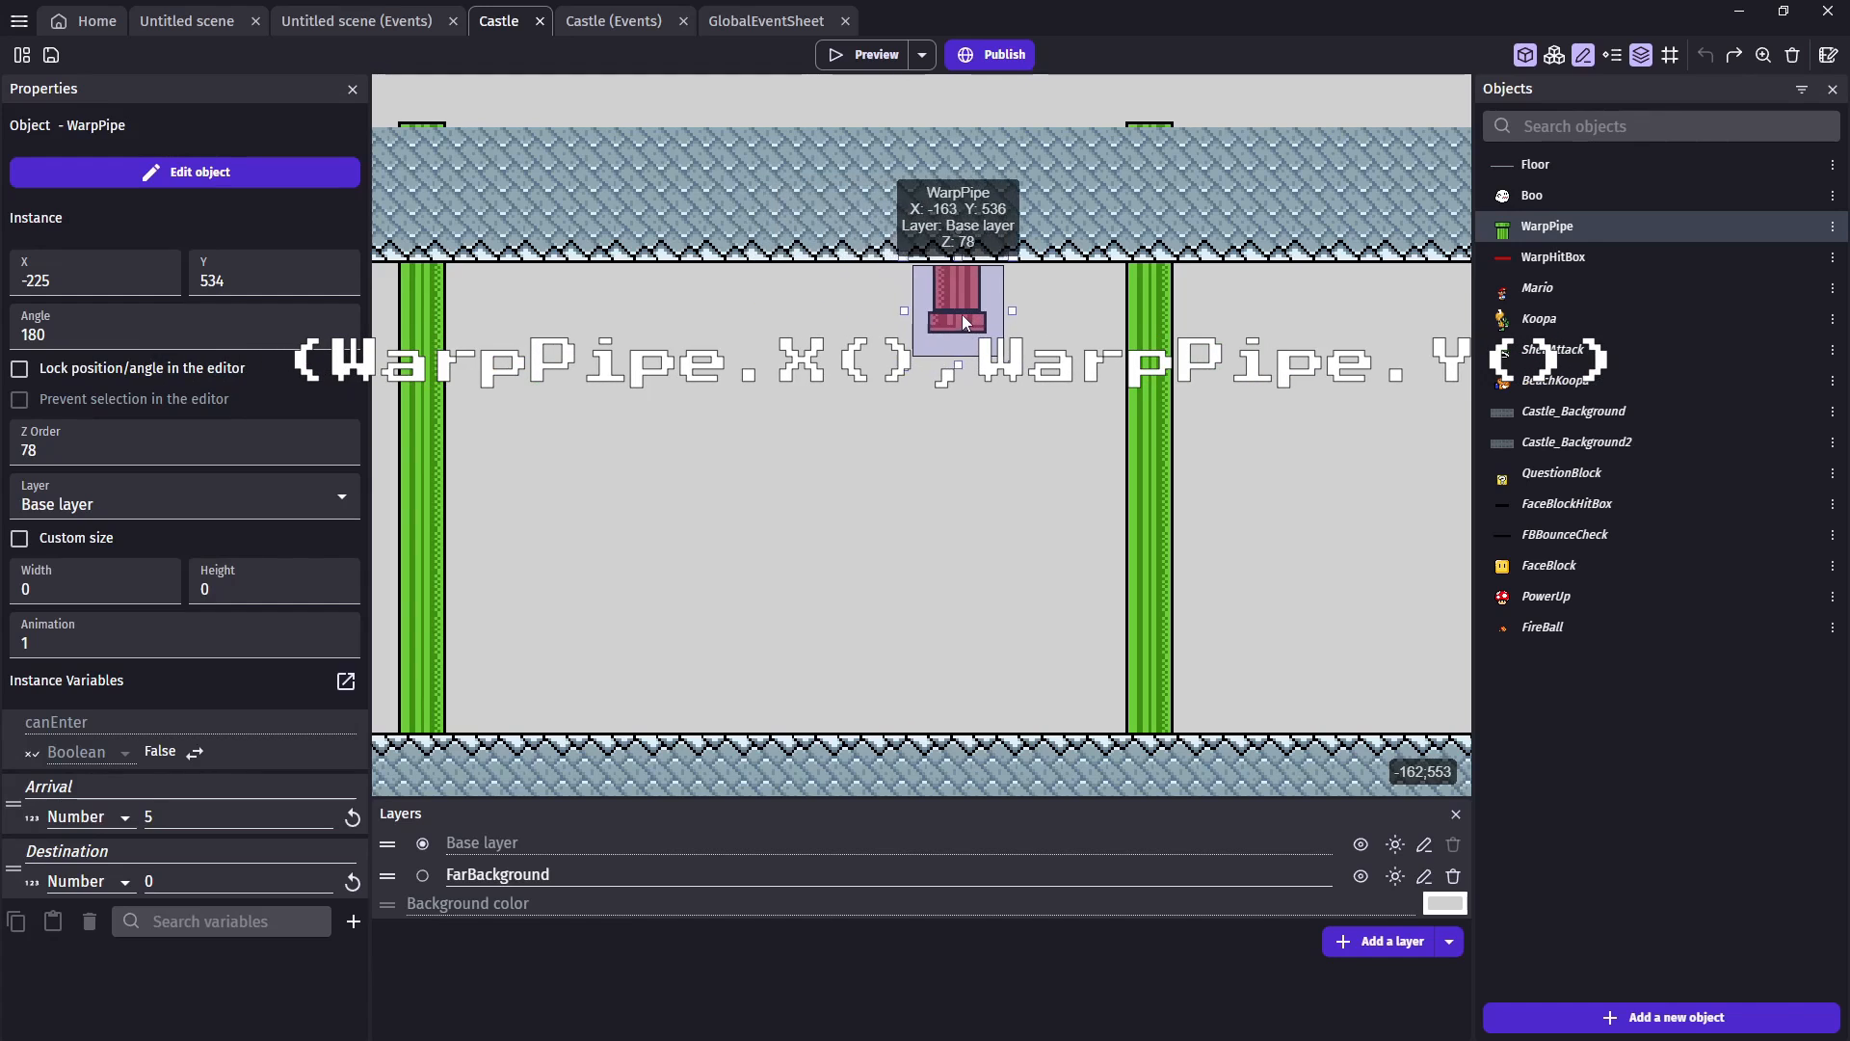
{"action": "left_click", "coordinate": [792, 505]}
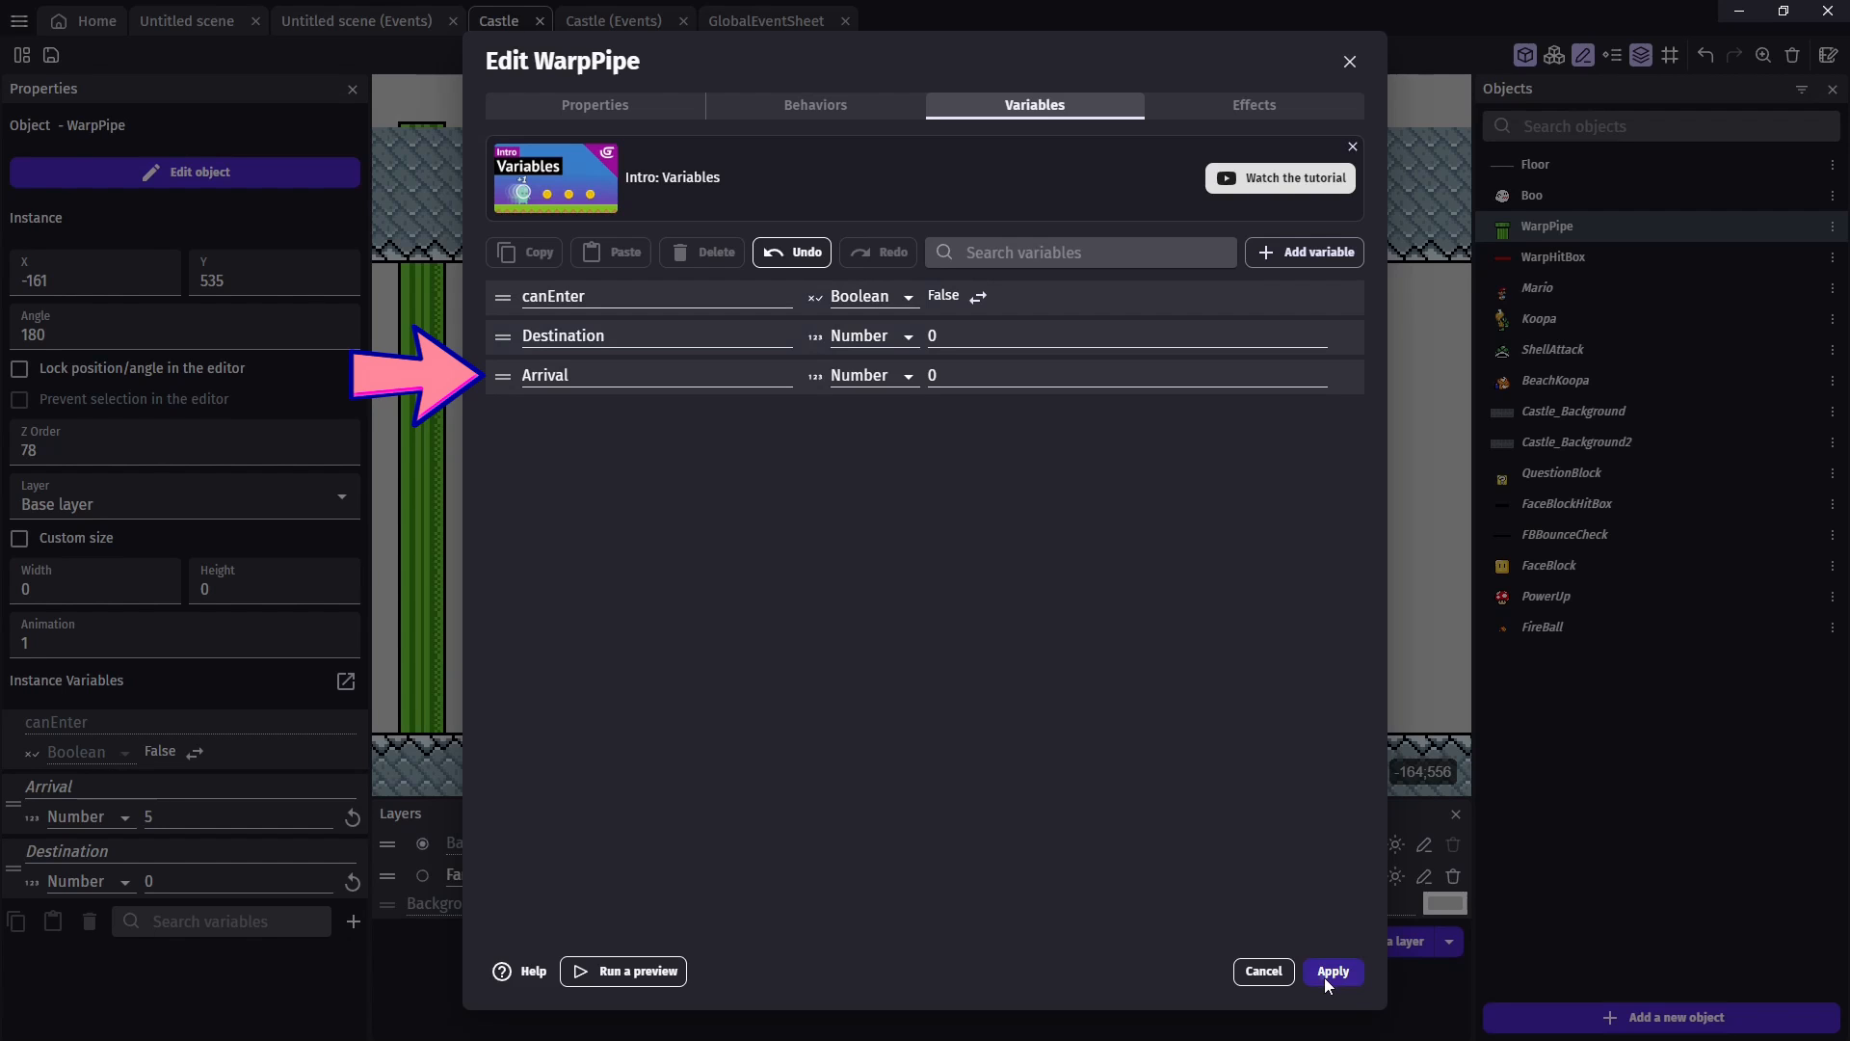
{"action": "left_click", "coordinate": [1332, 971]}
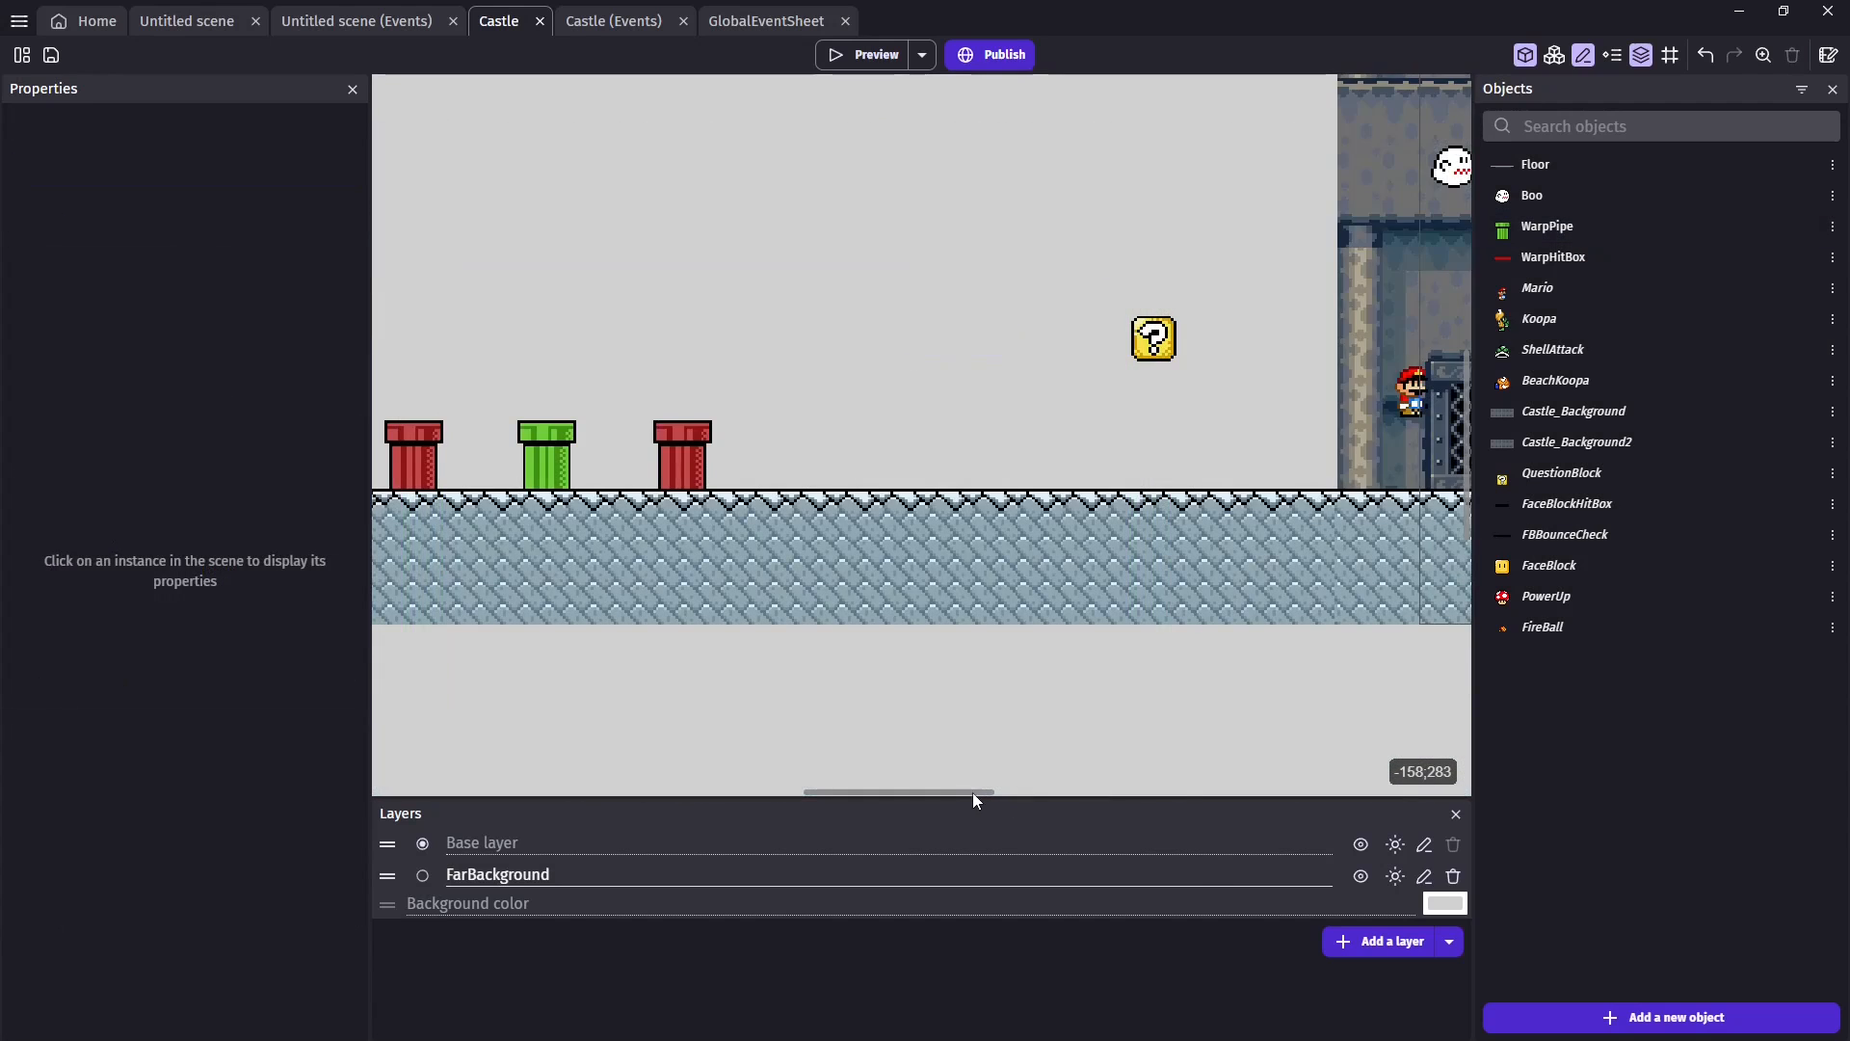
Step: Inspect the red pipe's Arrival 5 instance variable, then switch to the Castle events
{"action": "left_click", "coordinate": [783, 455]}
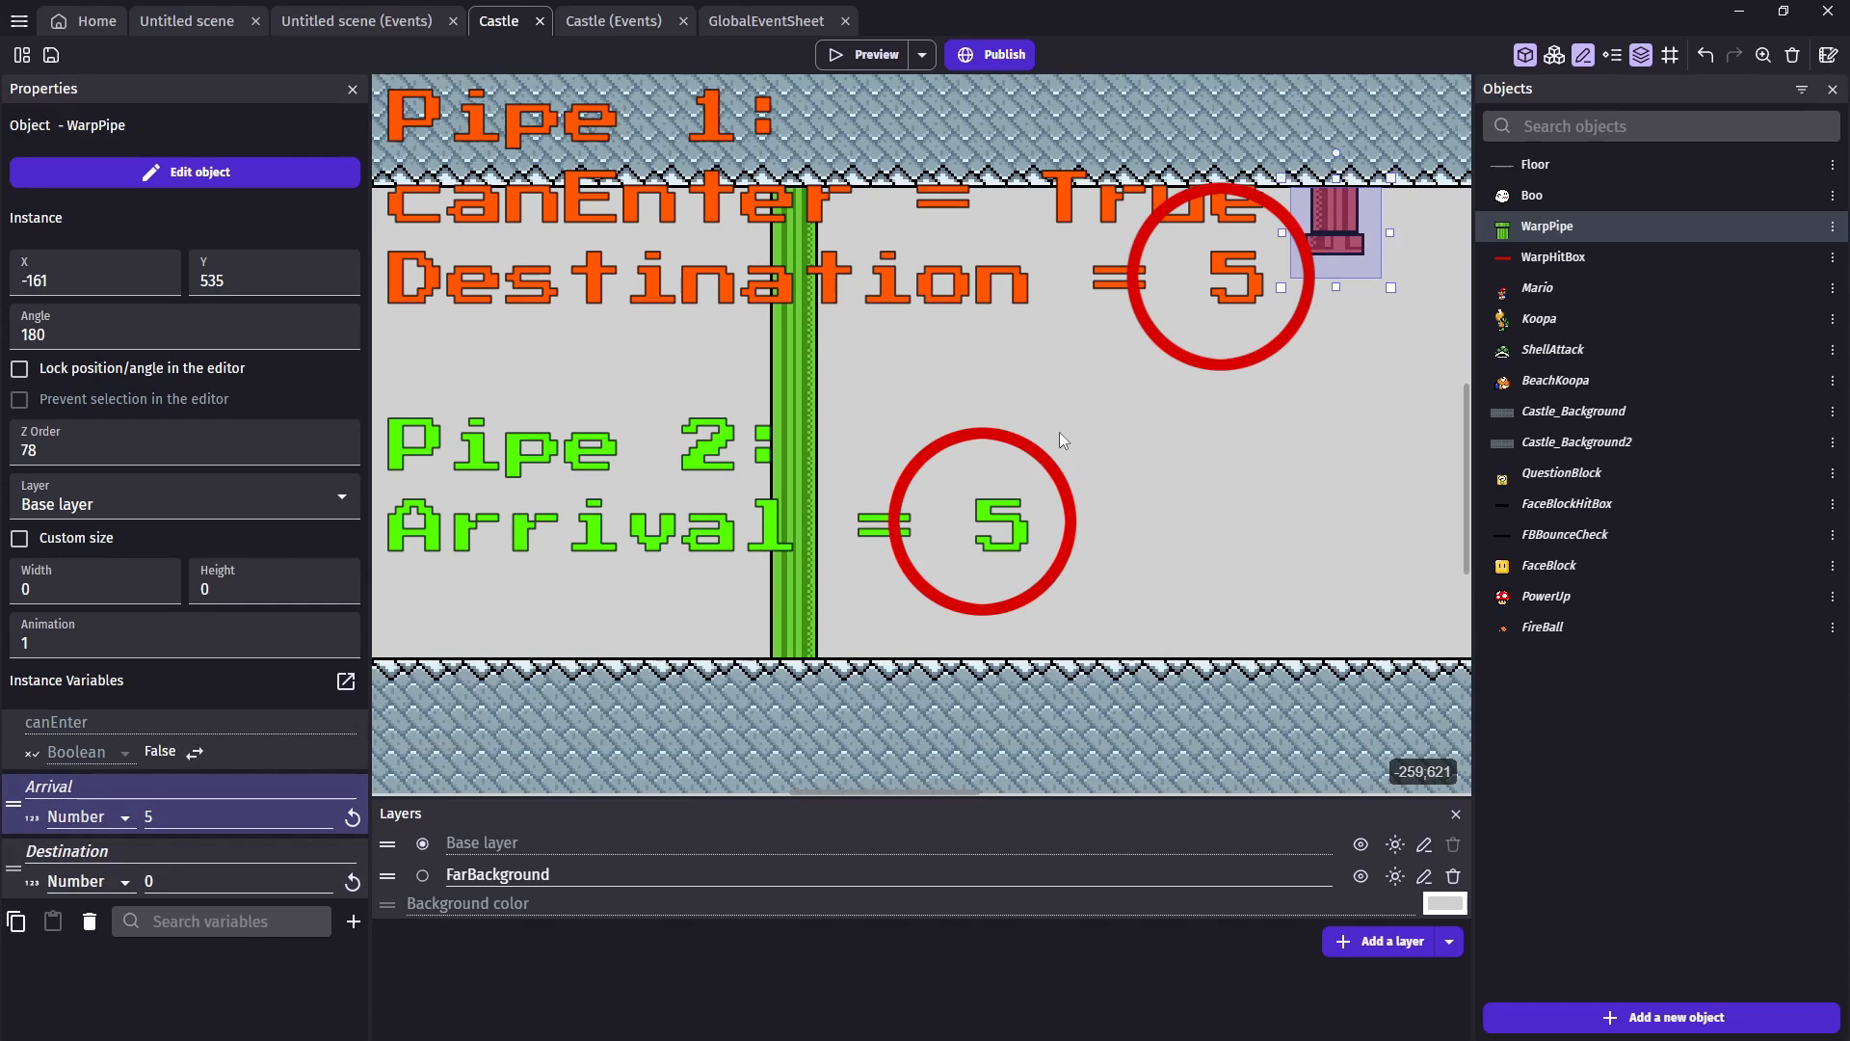
{"action": "left_click", "coordinate": [1097, 458]}
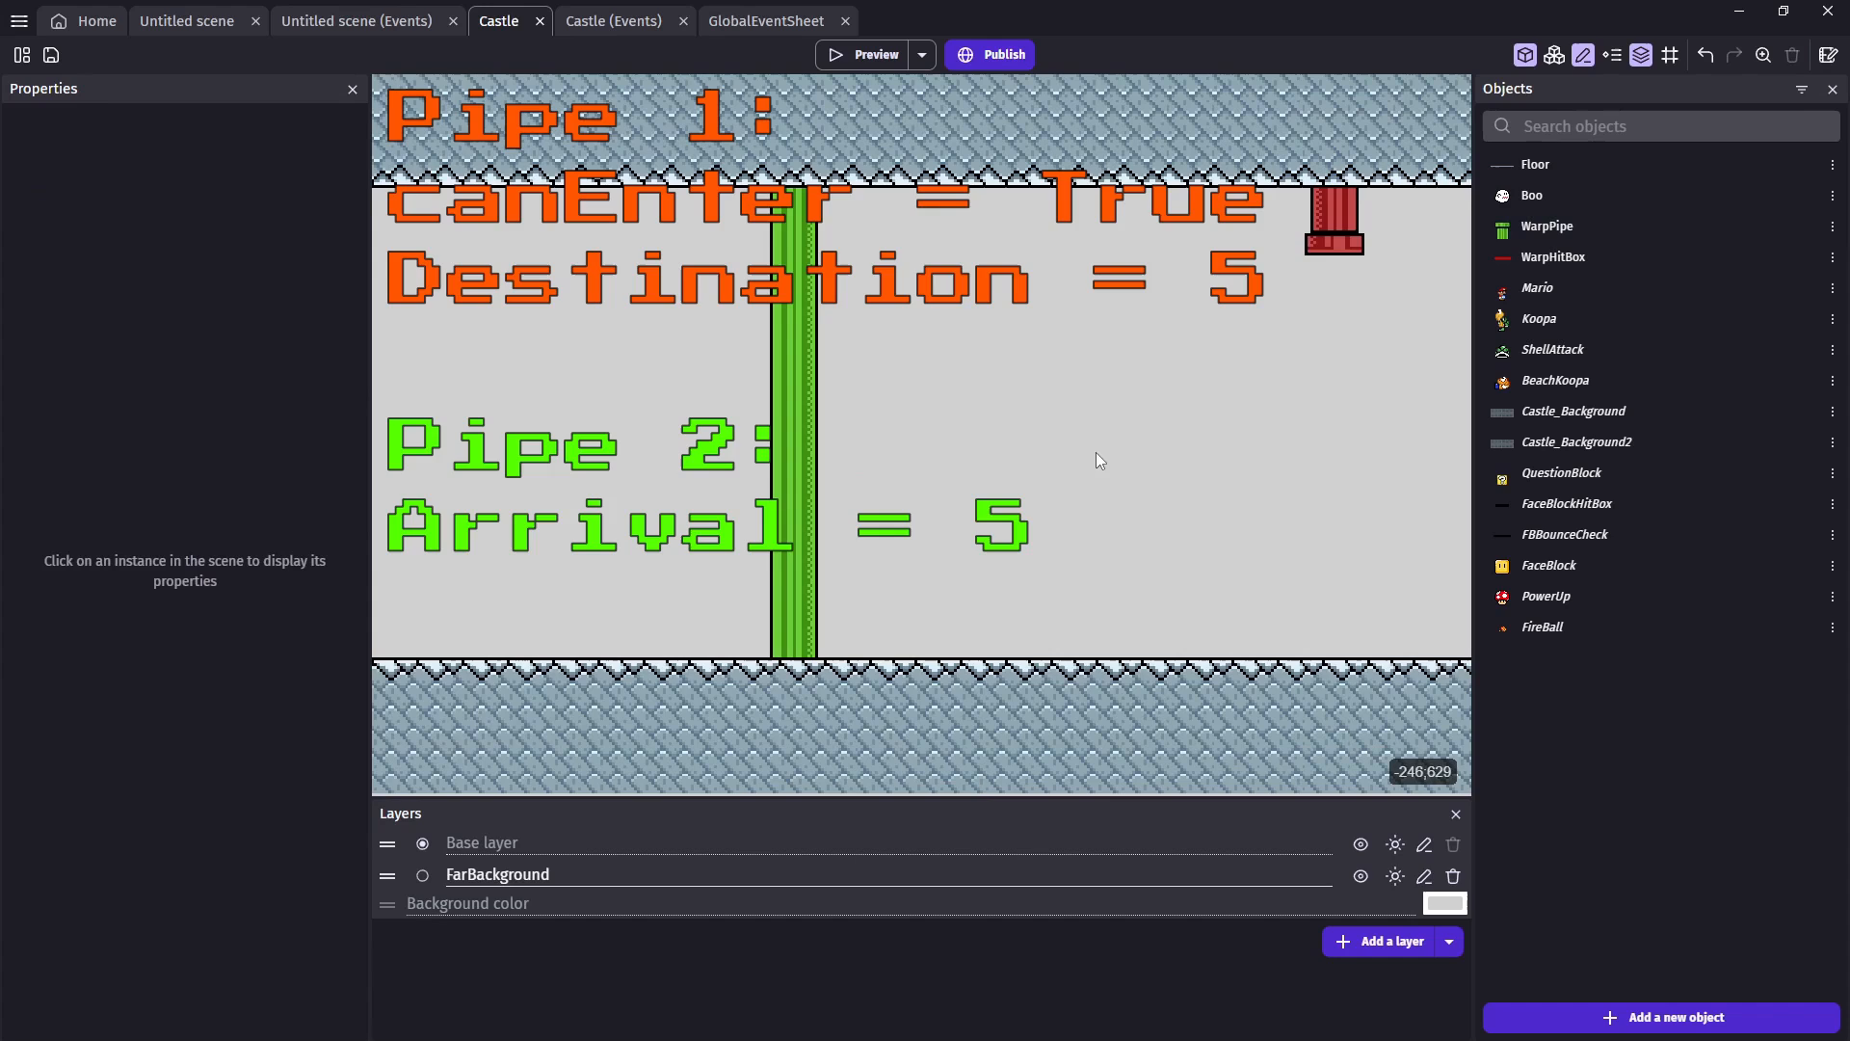
{"action": "left_click", "coordinate": [875, 54]}
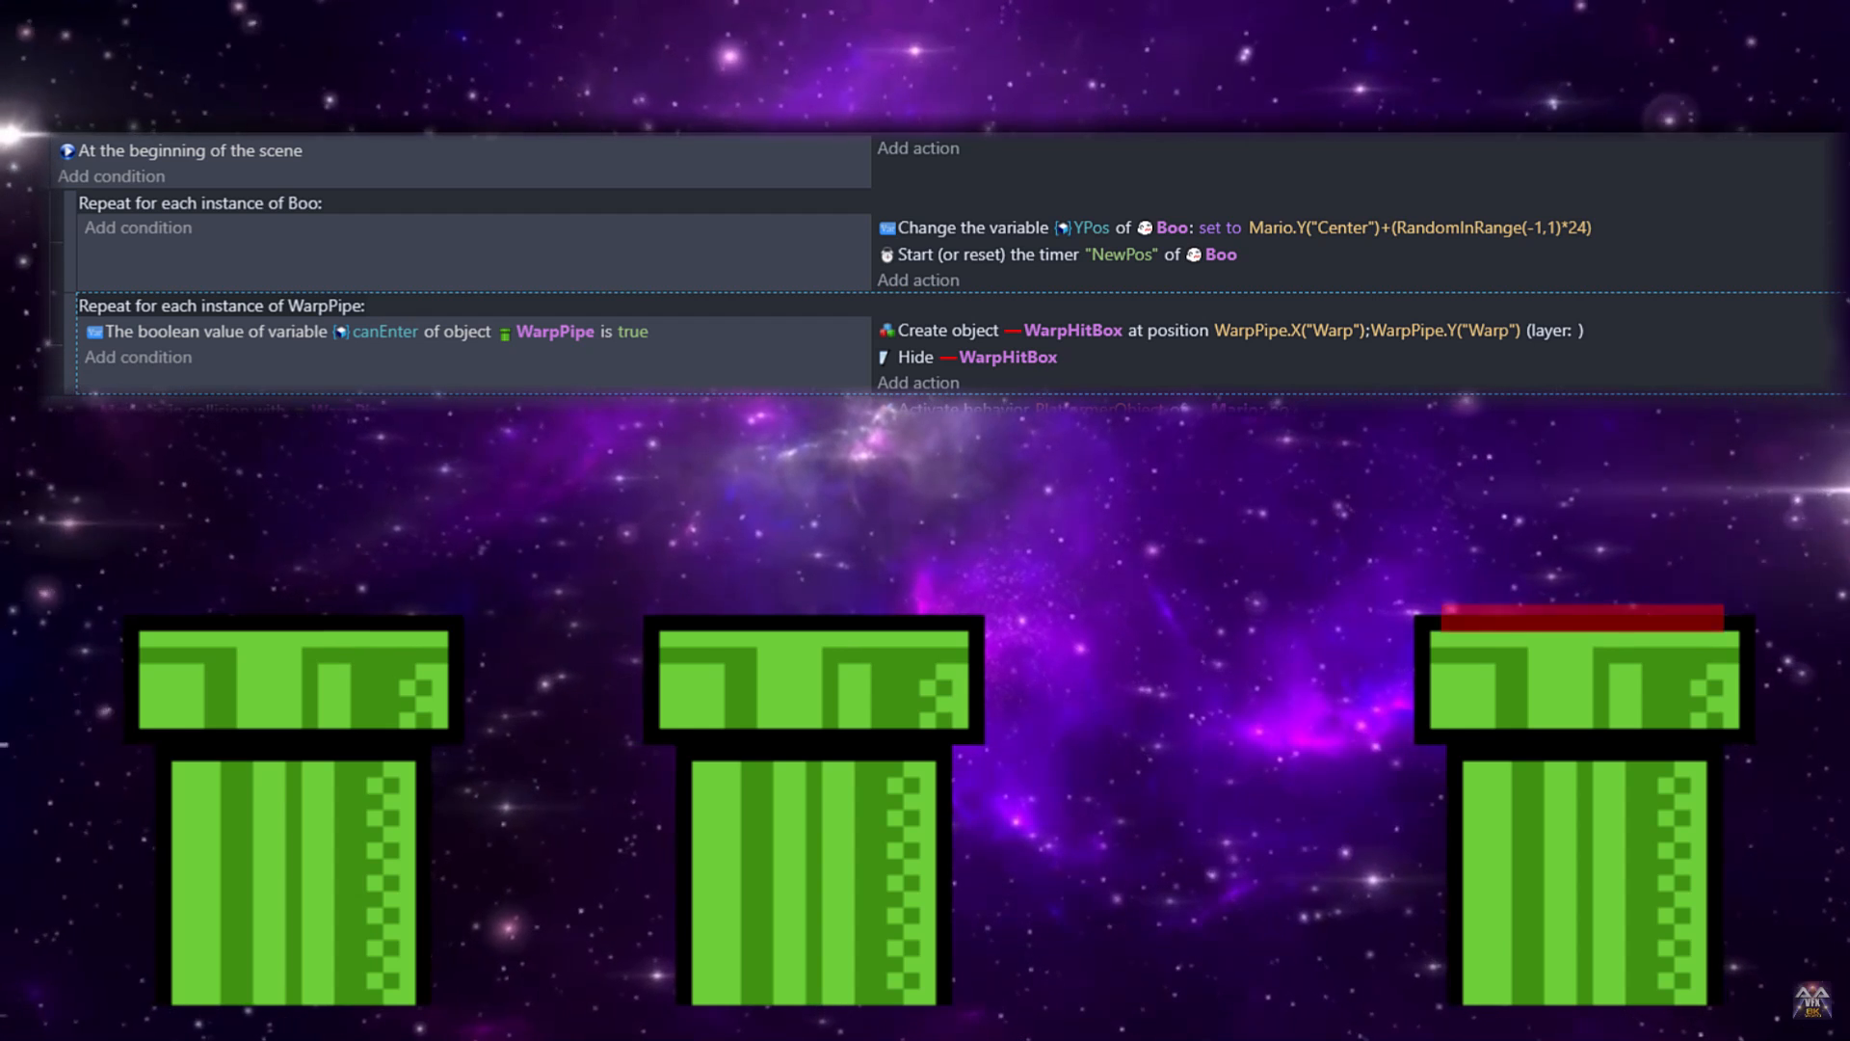
Step: Scroll the events to the WarpPipe loop creating hidden WarpHitBoxes at Warp points
{"action": "scroll", "scroll_direction": "down", "scroll_amount": 3}
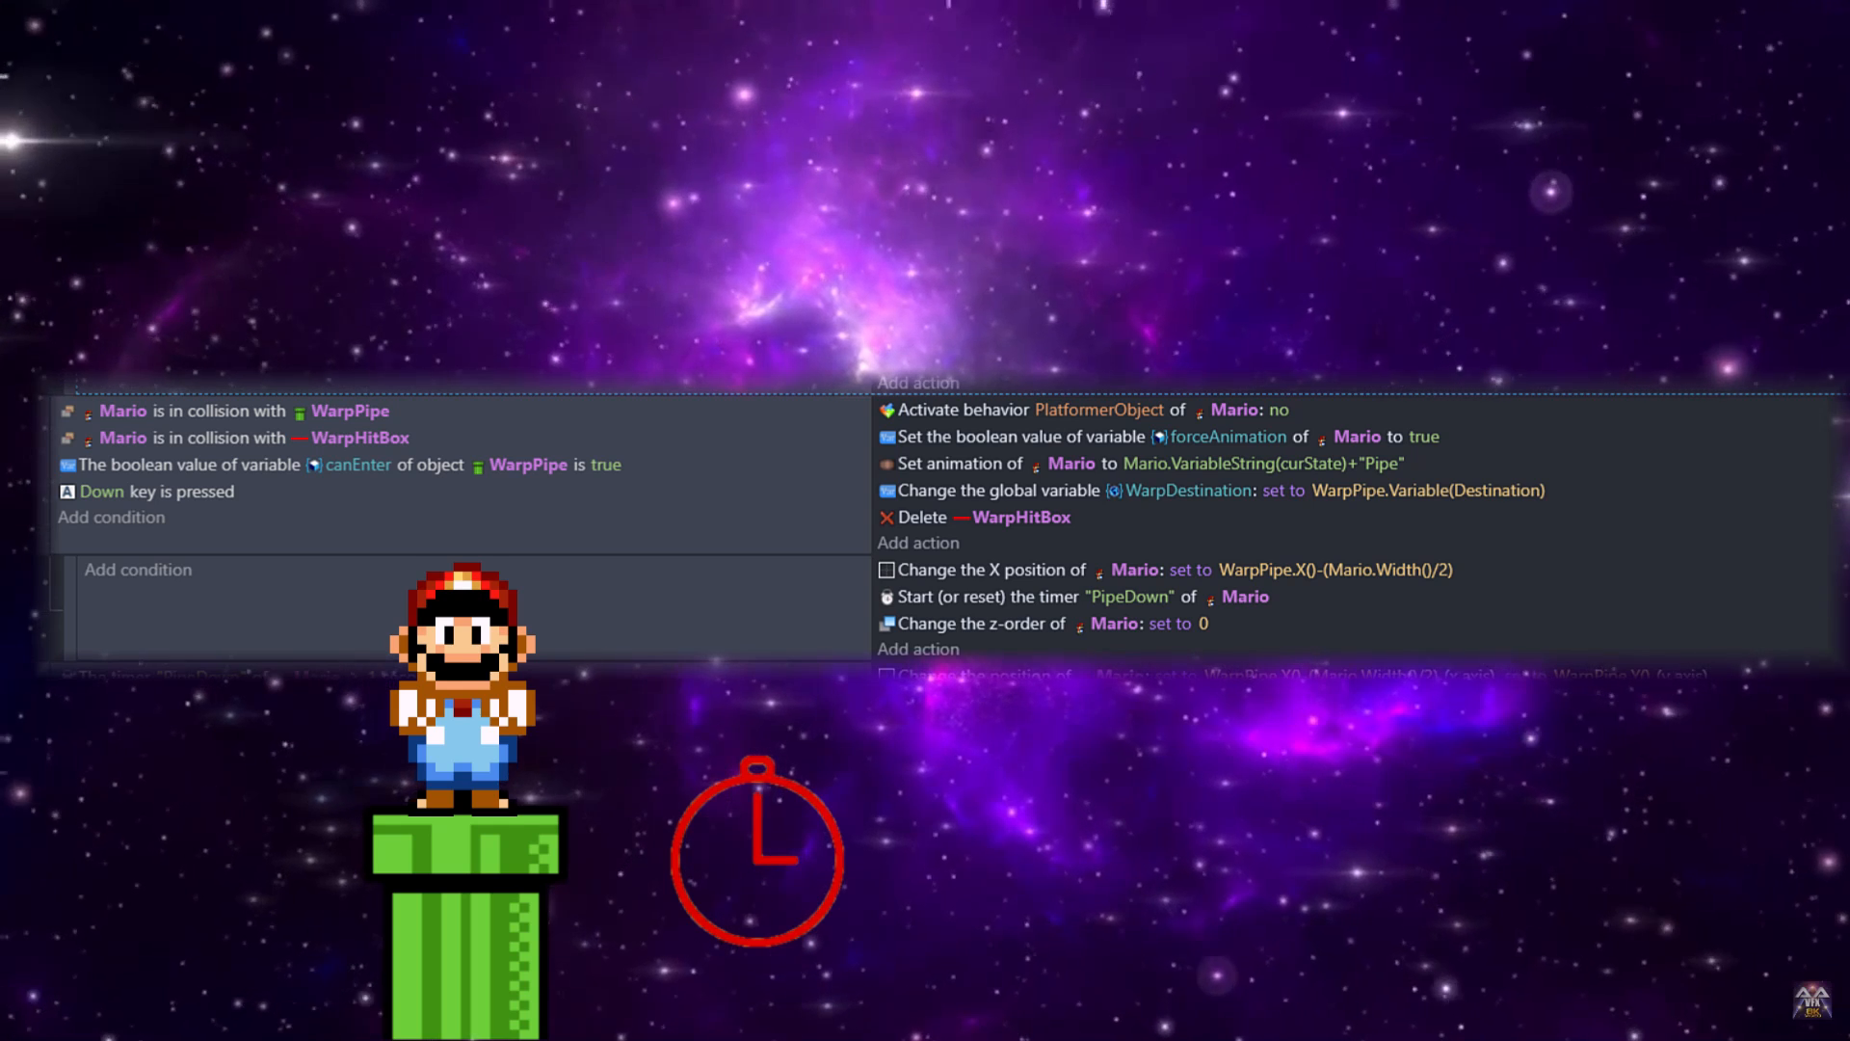
Step: Scroll through the PipeDown arrival event moving Mario to the matching Arrival pipe
{"action": "scroll", "scroll_direction": "down", "scroll_amount": 3}
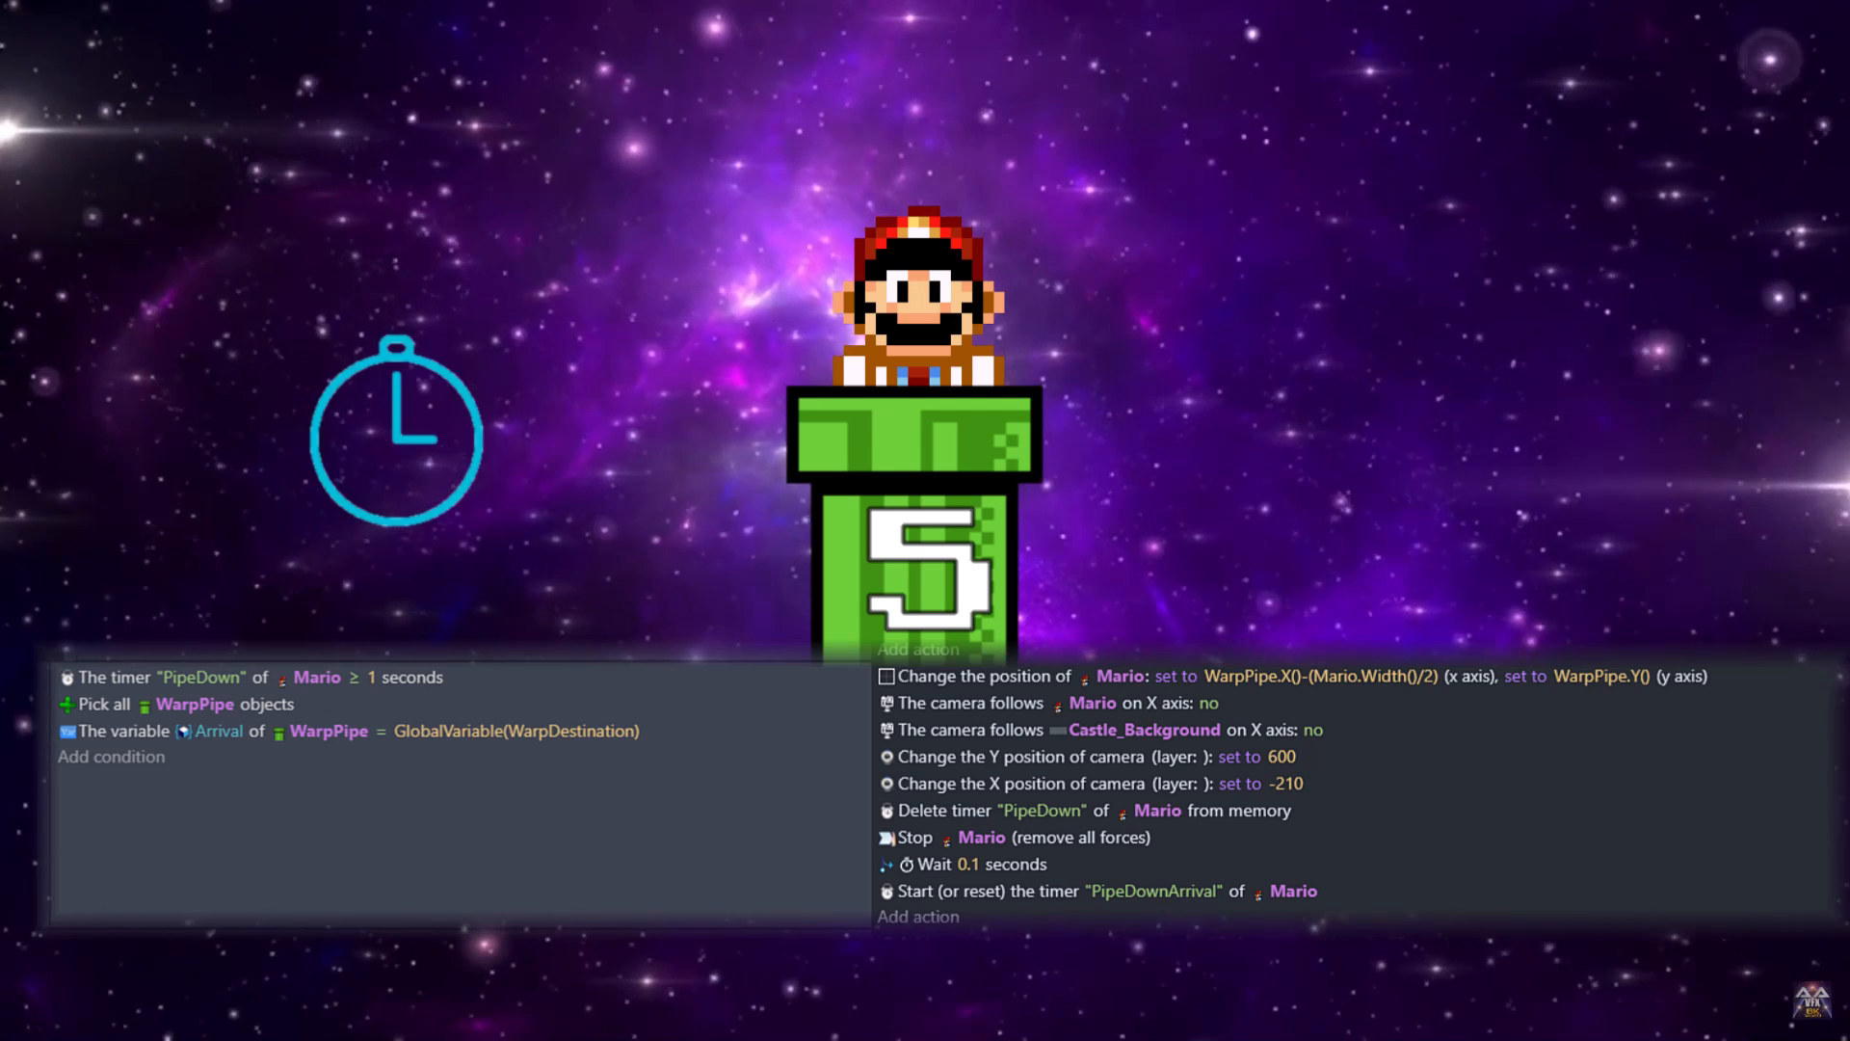
{"action": "scroll", "scroll_direction": "down", "scroll_amount": 3}
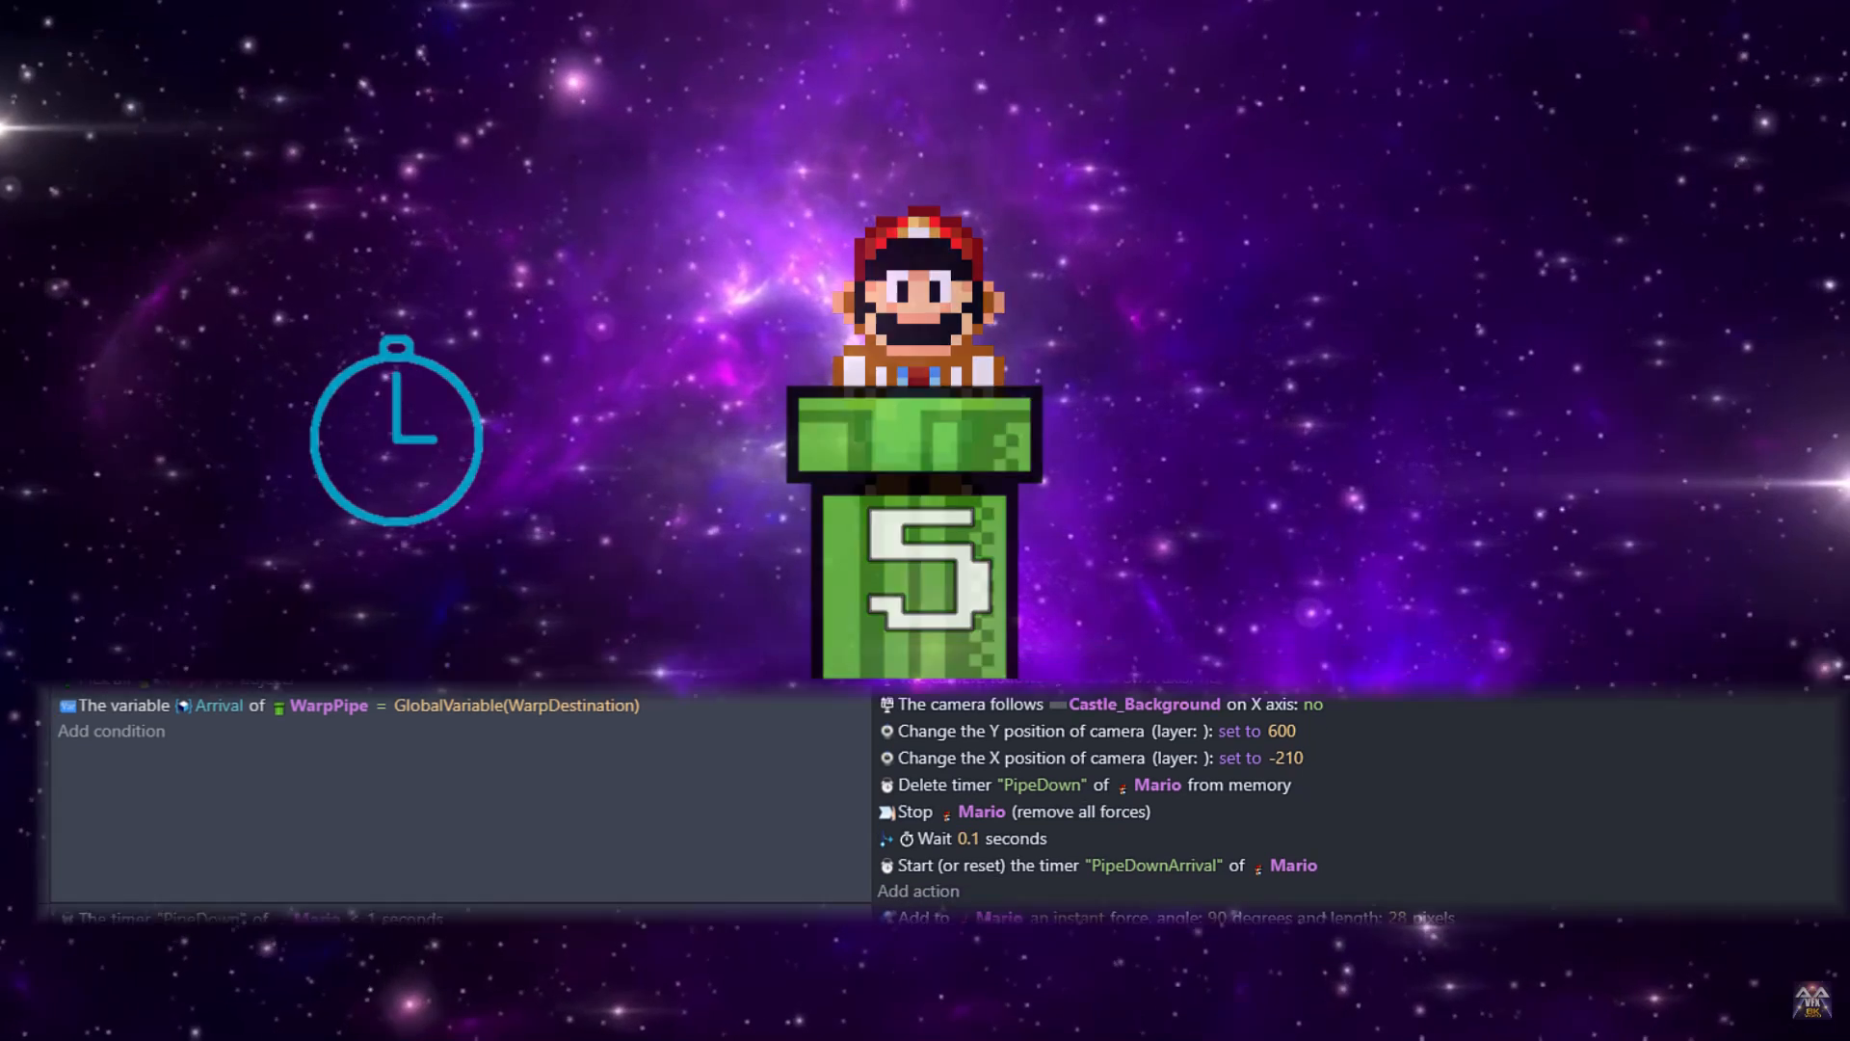